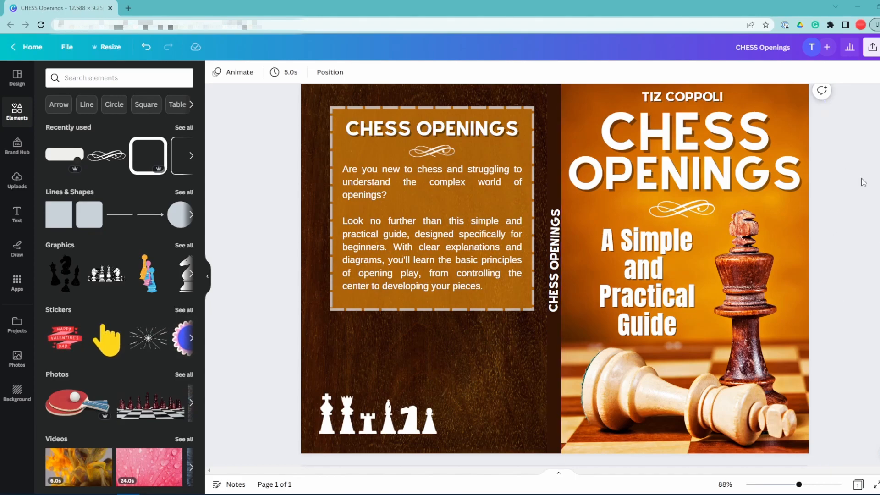
mouse_move(840, 309)
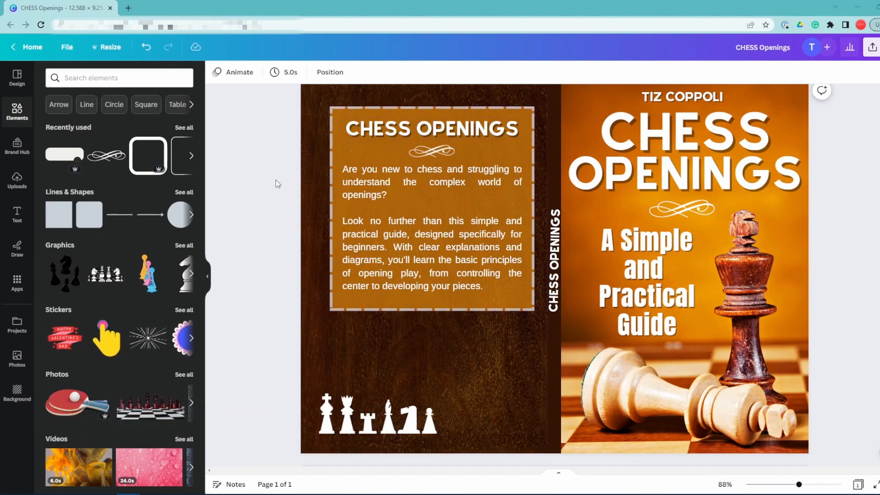
mouse_move(212, 206)
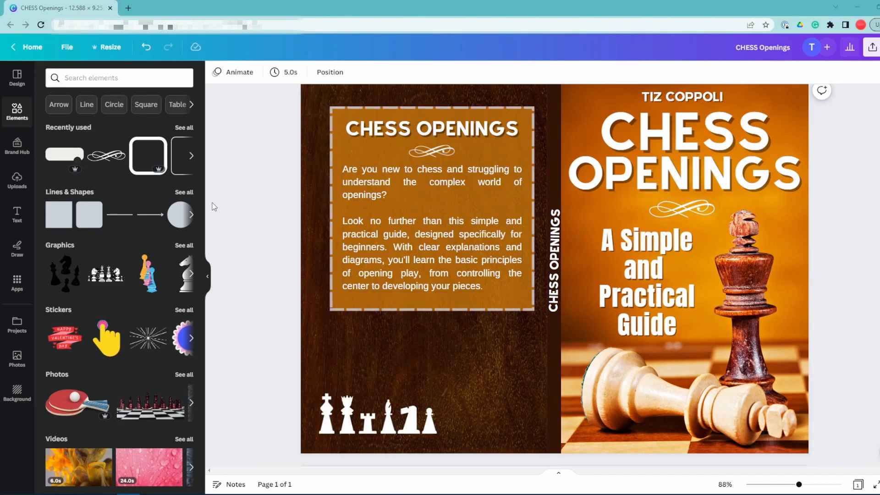
mouse_move(269, 223)
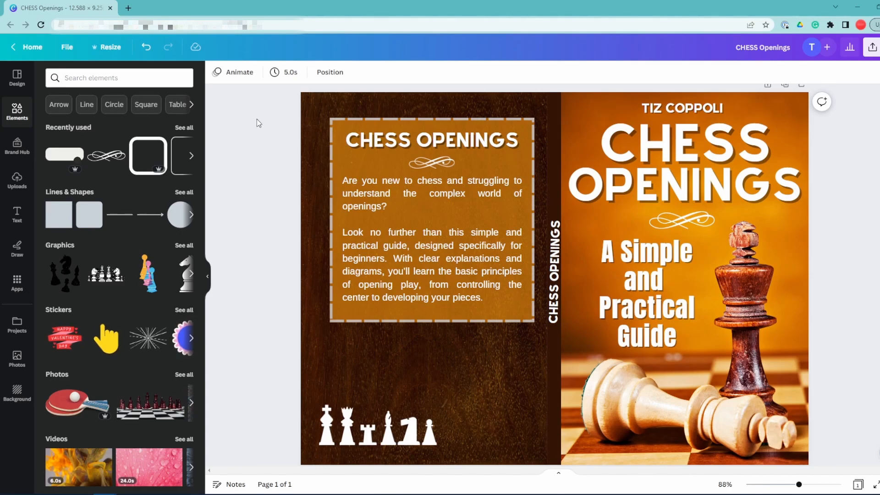
mouse_move(67, 47)
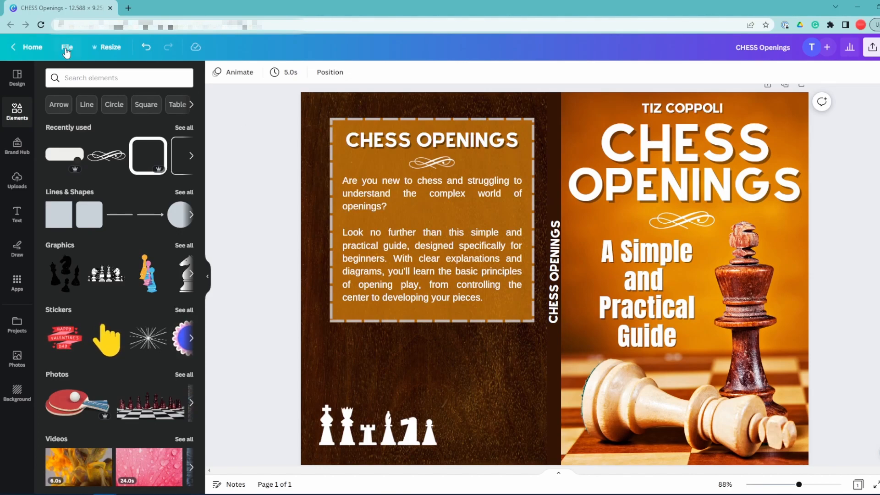
Start a new Canva design at a custom size from the File menu.
left_click(67, 47)
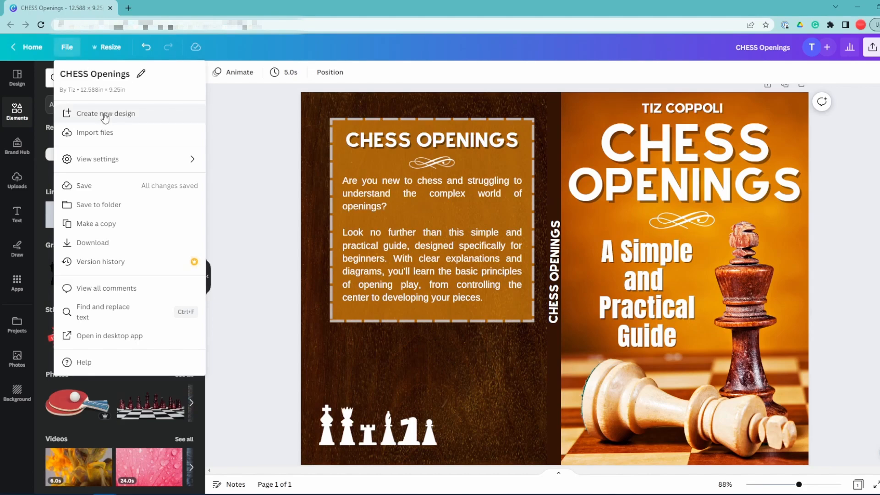
left_click(105, 114)
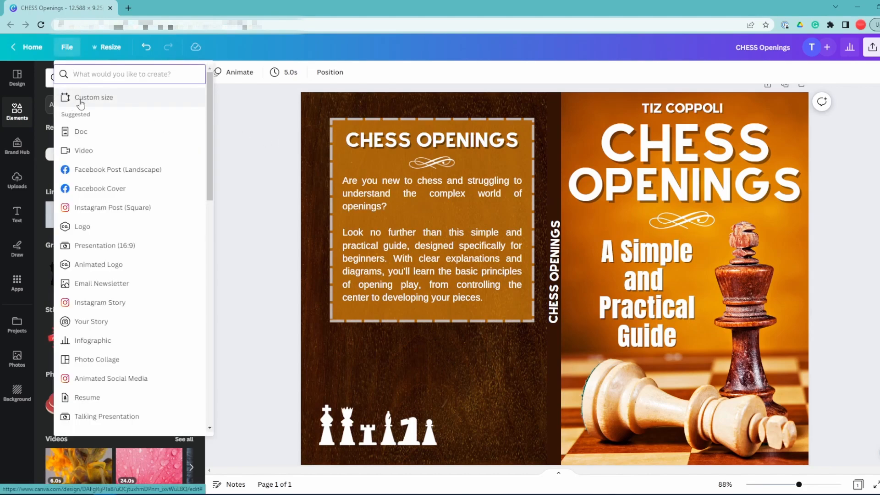
left_click(93, 98)
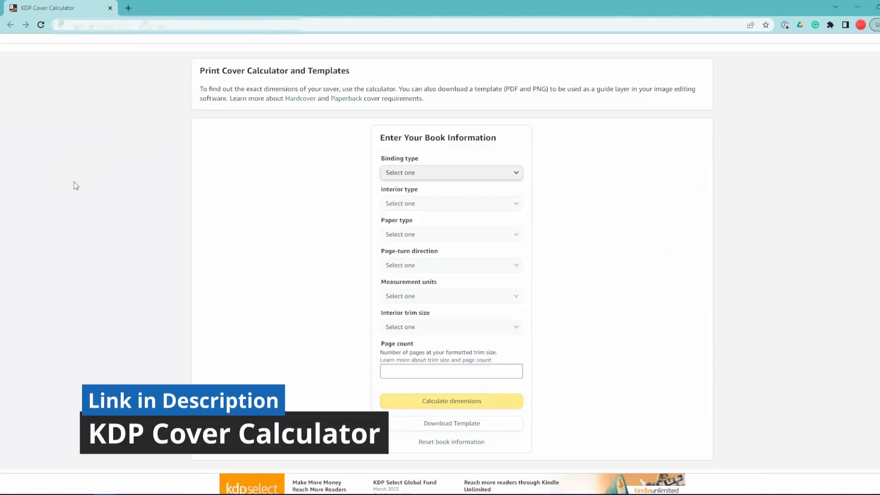
Set the calculator to Paperback, Standard color, White paper, inches, 6 x 9 in trim.
scroll("down", 3)
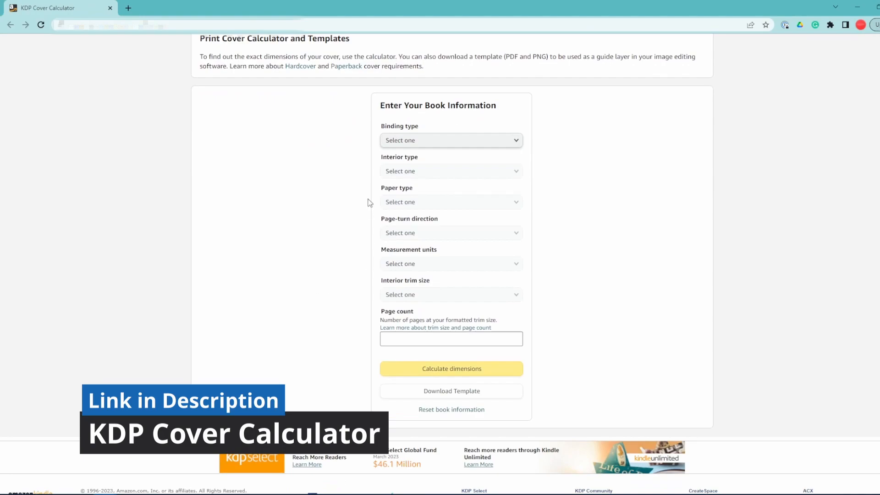
left_click(451, 140)
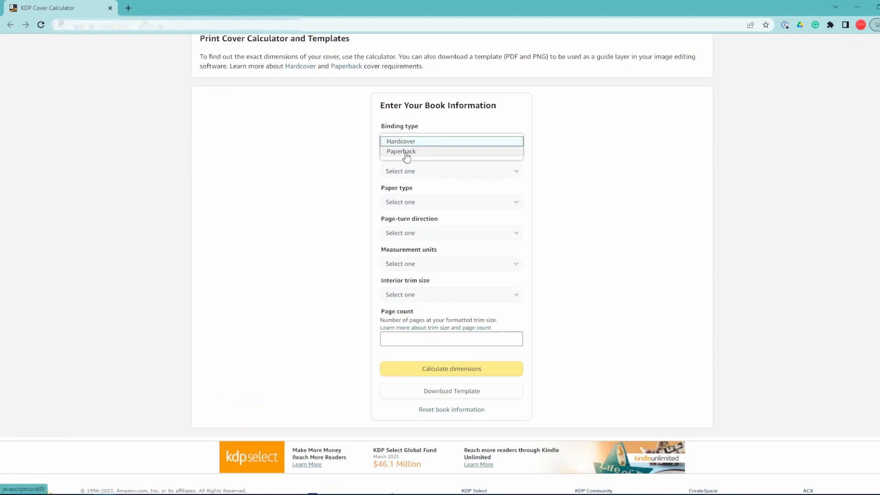
left_click(401, 152)
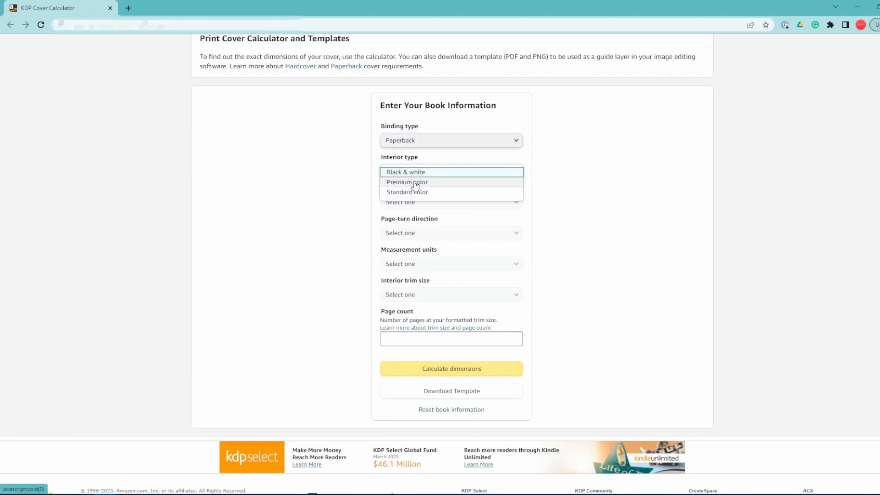
left_click(406, 192)
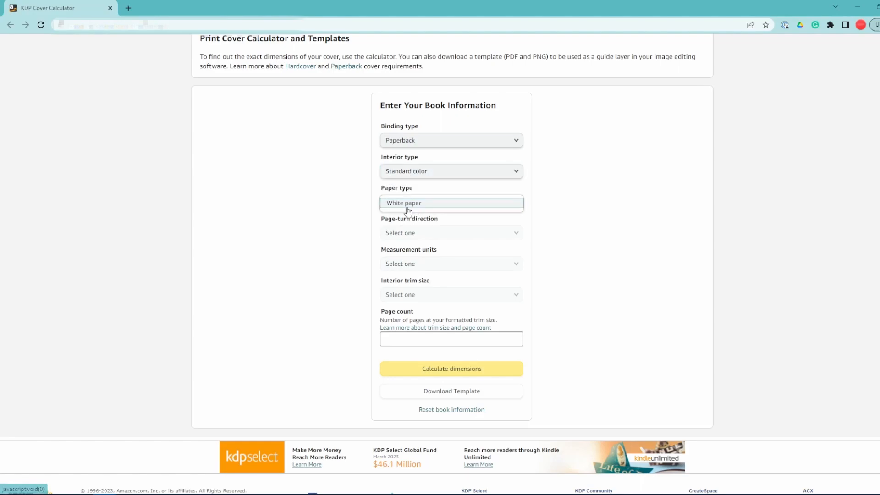
left_click(451, 232)
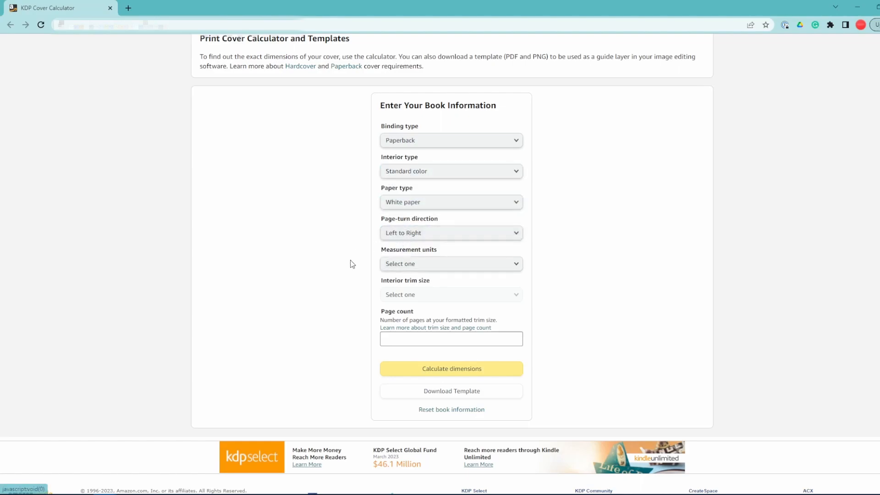
left_click(451, 264)
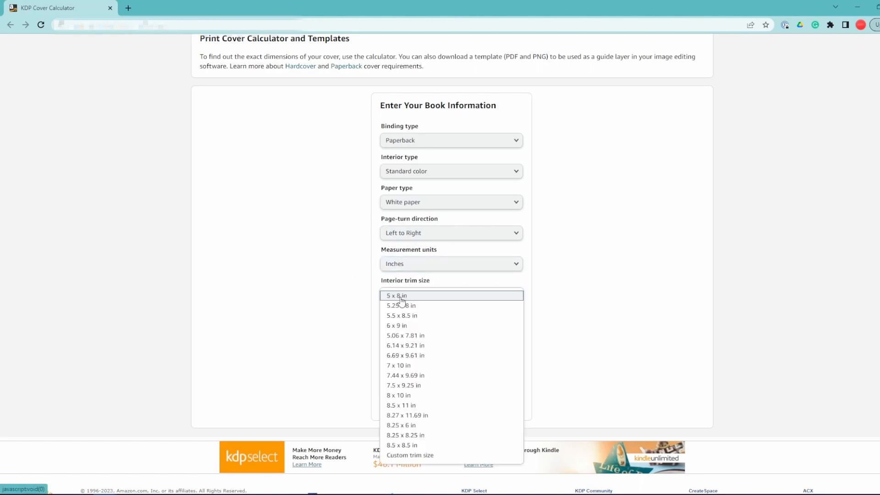
mouse_move(401, 309)
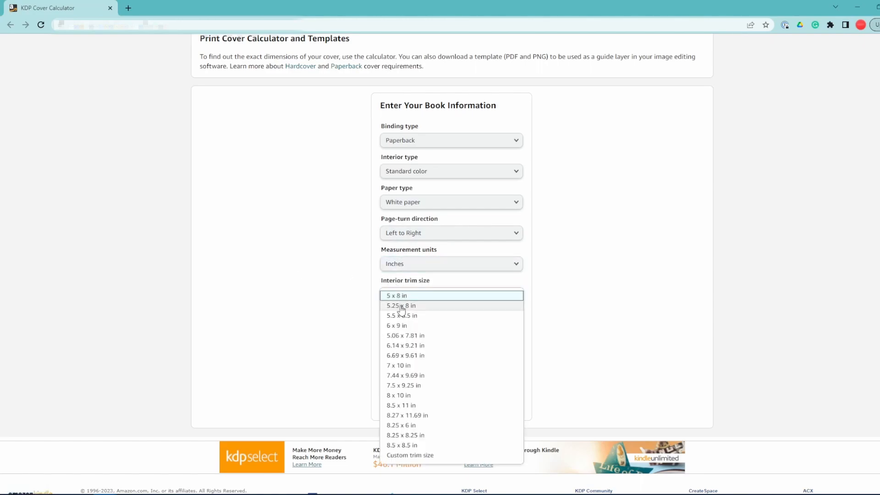
mouse_move(397, 326)
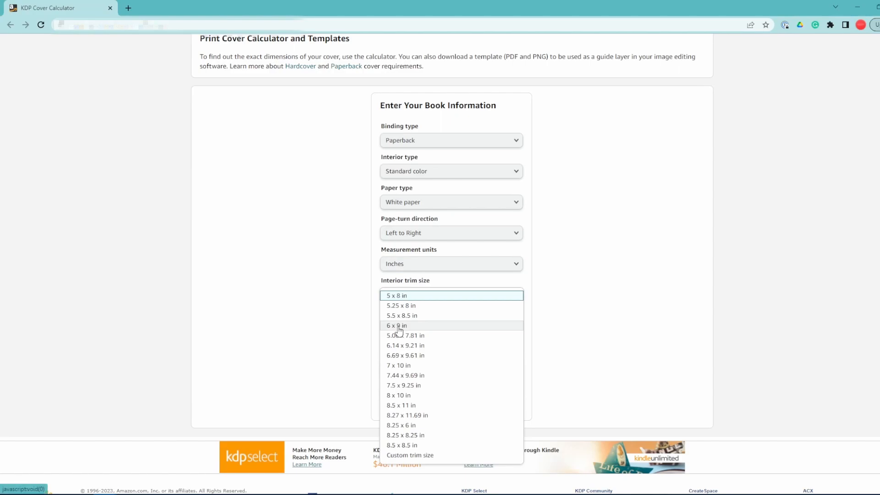
left_click(396, 325)
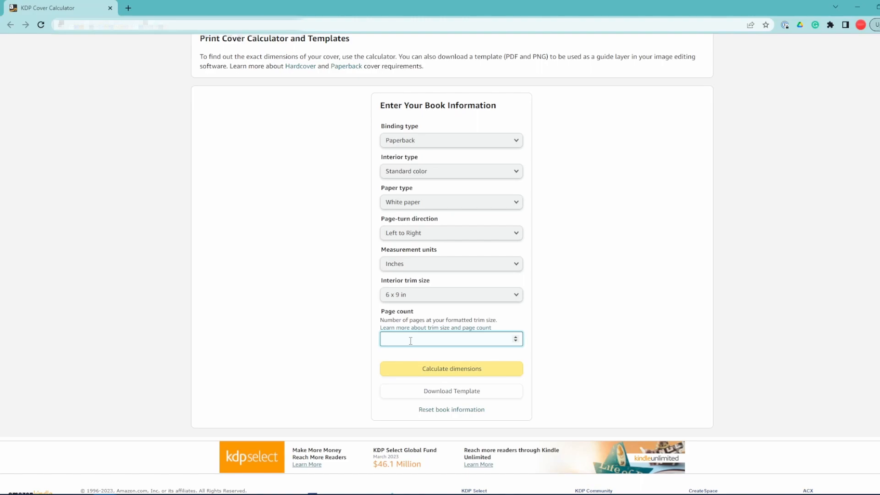
Enter 150 pages, calculate the 12.588 × 9.25 in full cover and download the template.
type("15")
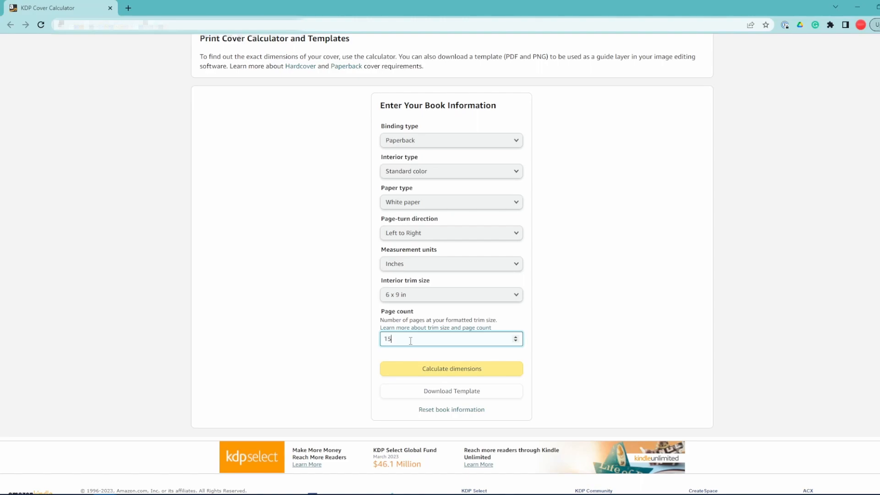
type("0")
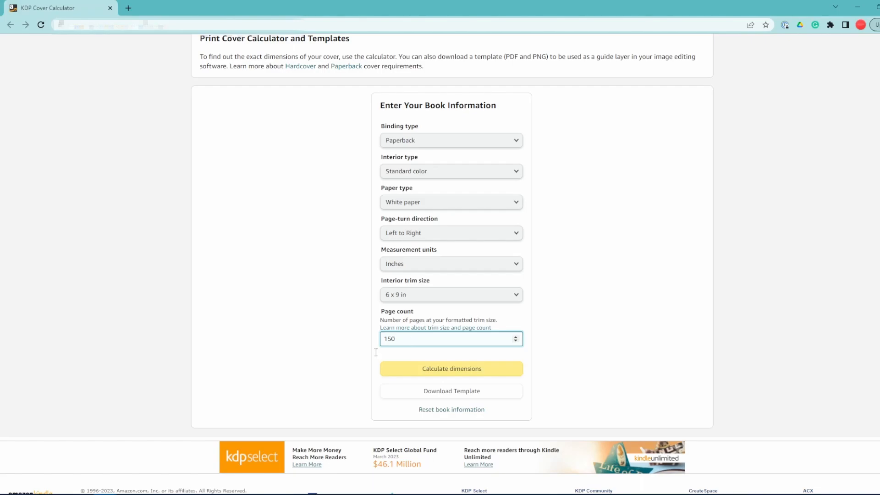
left_click(451, 368)
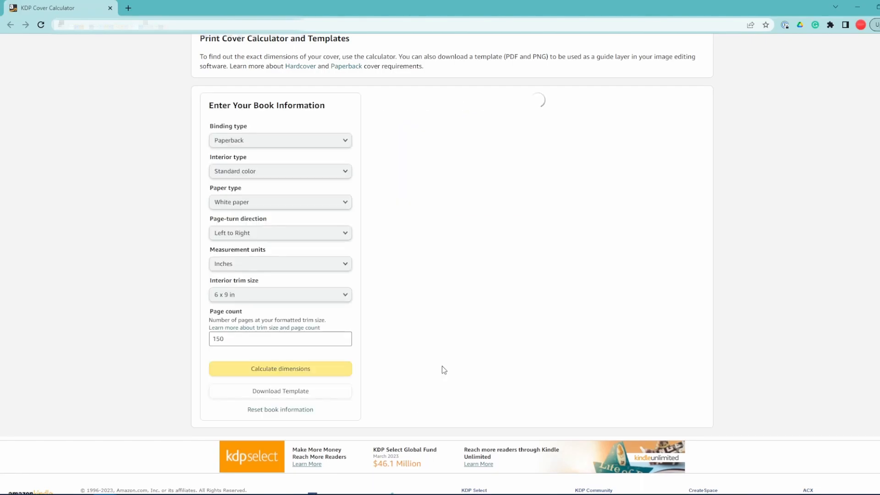
left_click(280, 369)
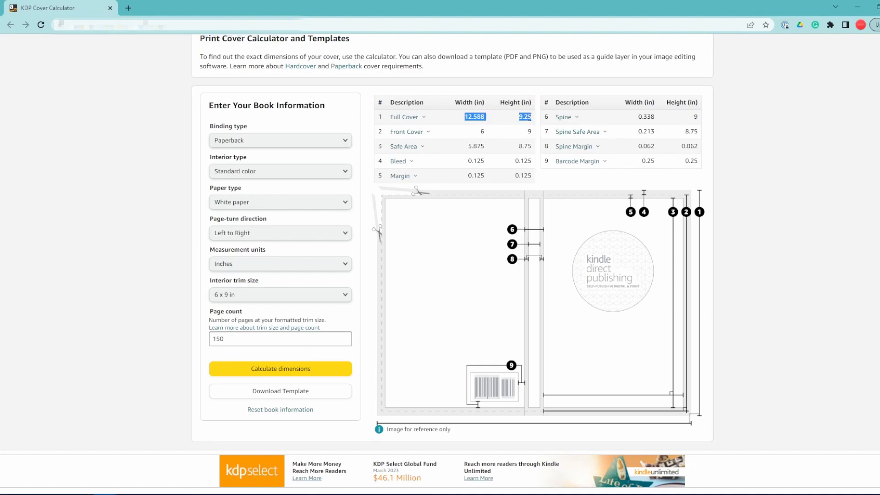
mouse_move(259, 396)
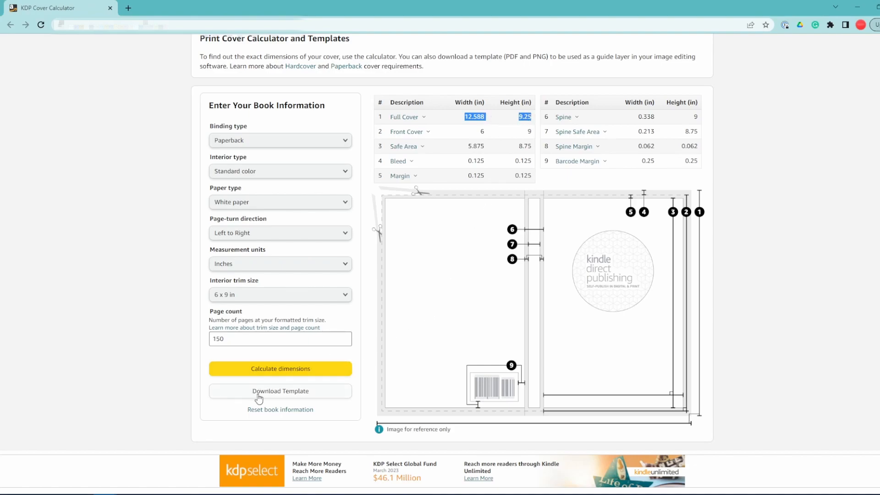
left_click(280, 392)
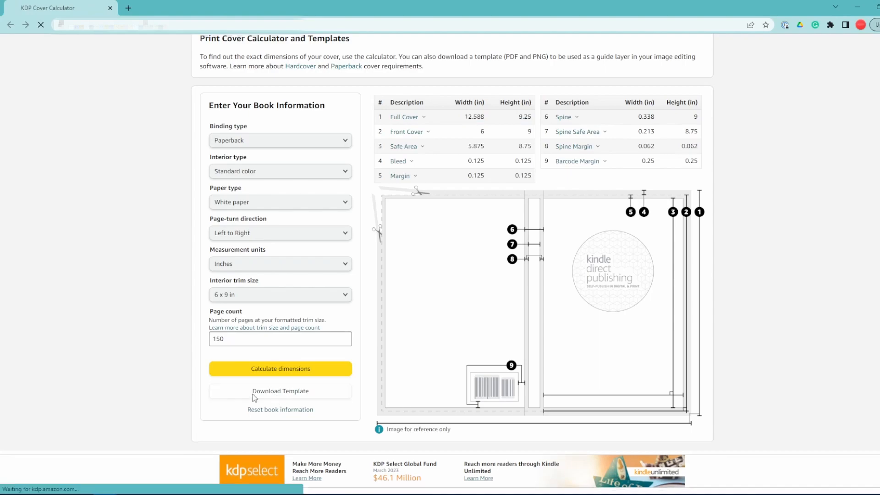
left_click(281, 391)
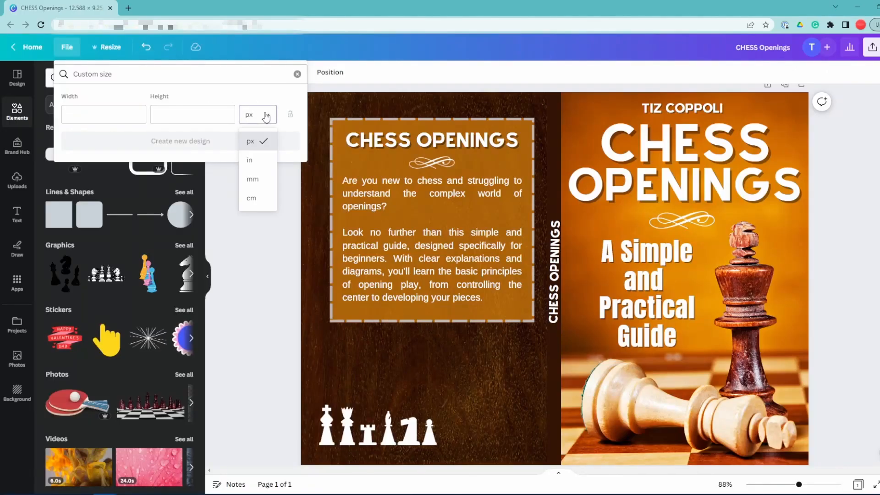
Create a blank design measuring 12.588 by 9.25 inches.
left_click(249, 160)
type("9.25")
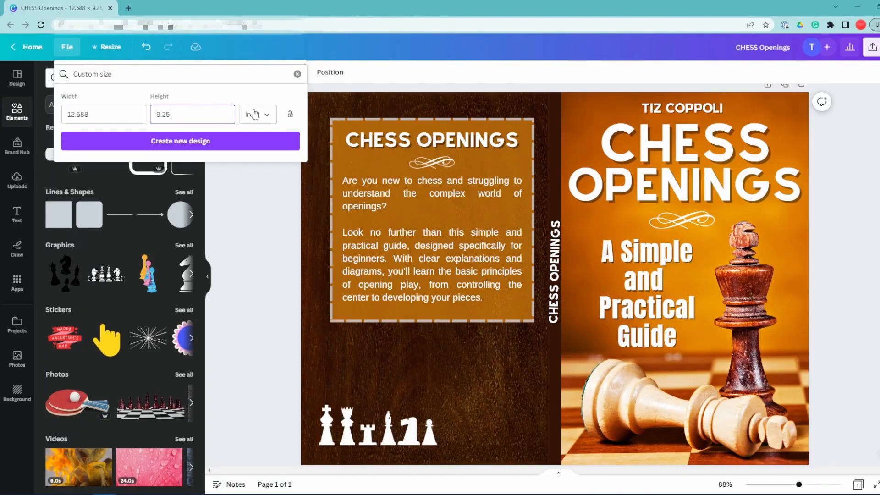
left_click(180, 142)
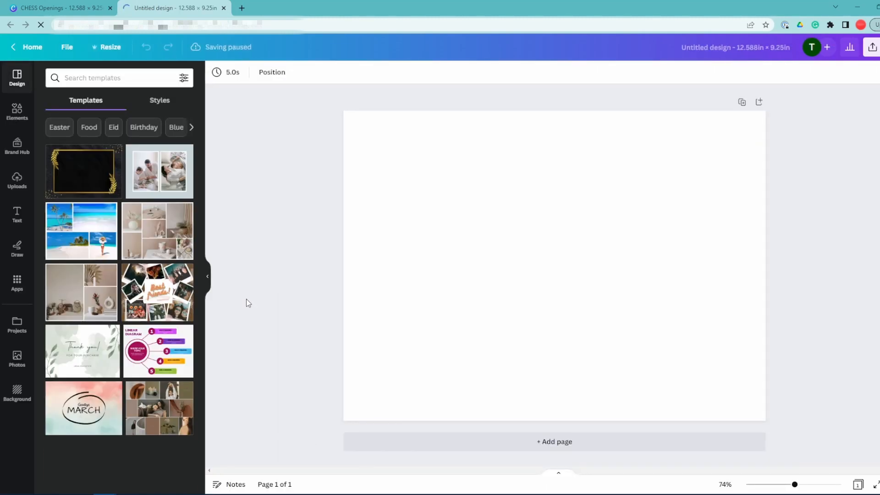
Upload the KDP template image and place it to fill the whole page.
left_click(392, 264)
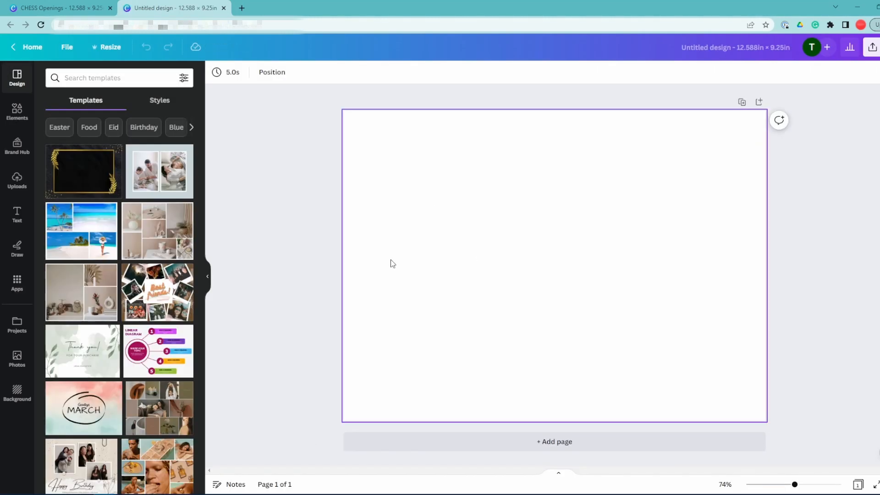
left_click(319, 267)
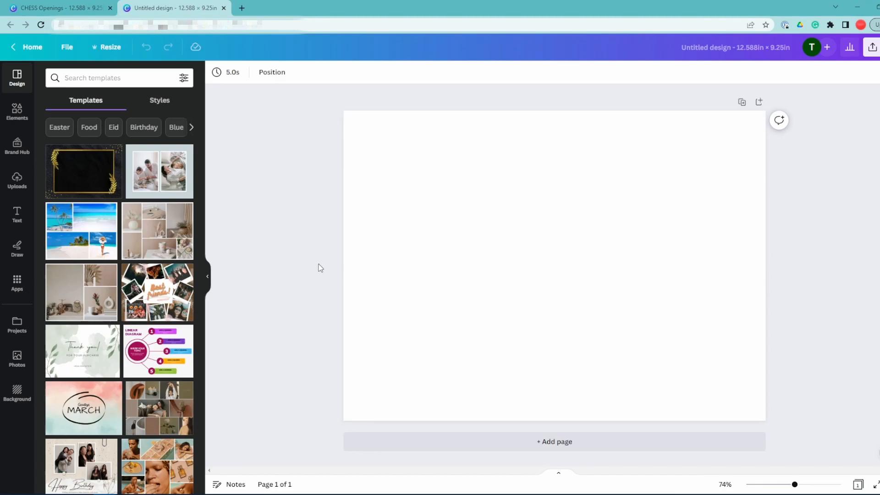
left_click(16, 112)
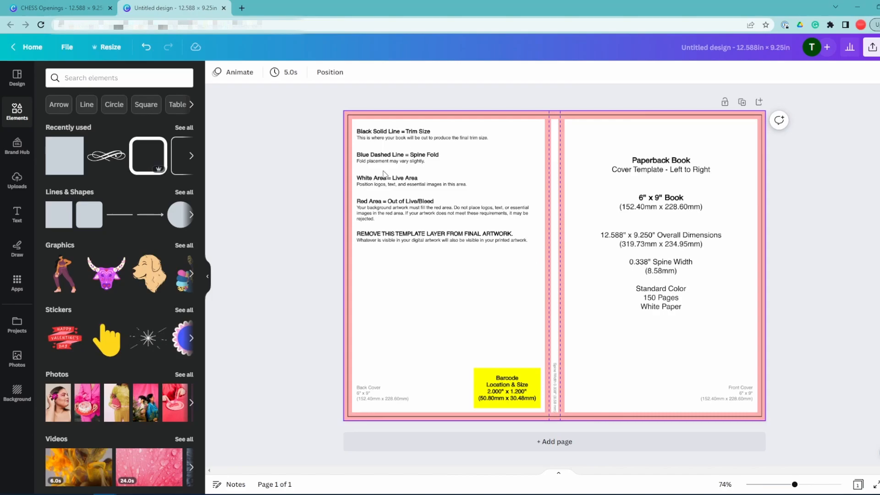
left_click(267, 296)
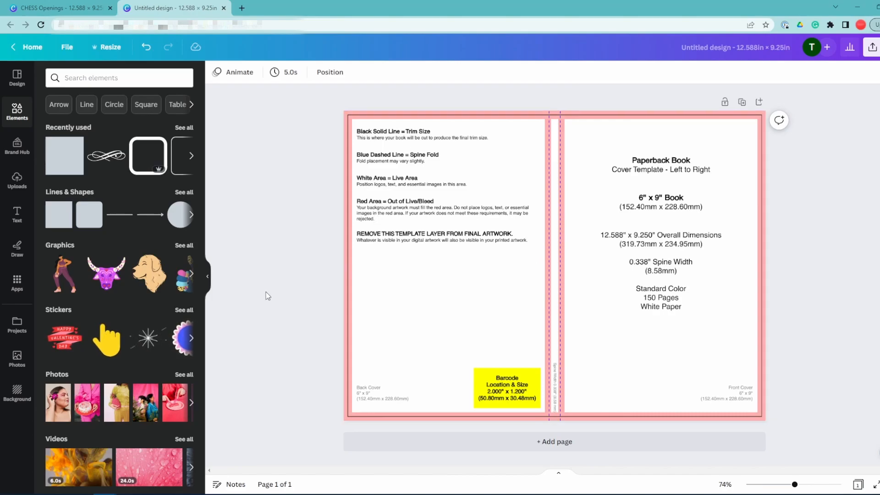
mouse_move(38, 236)
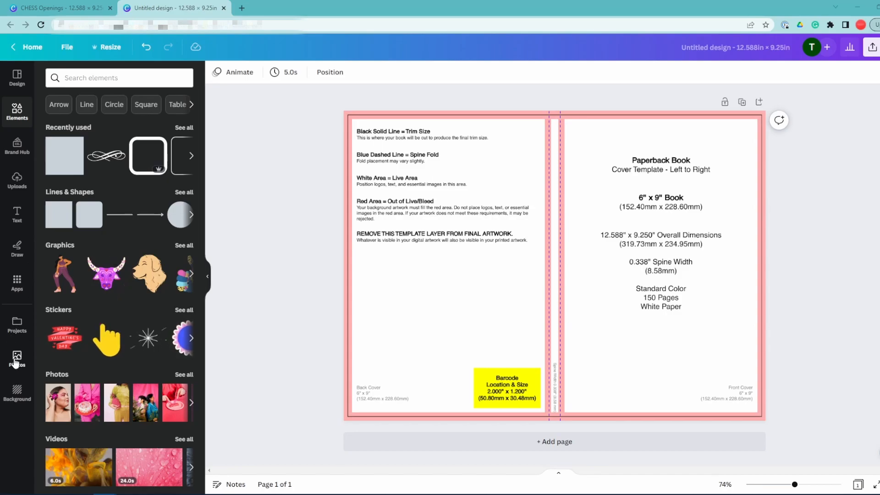
Search Photos for 'chess', filter results and place the king photo on the front cover.
left_click(16, 360)
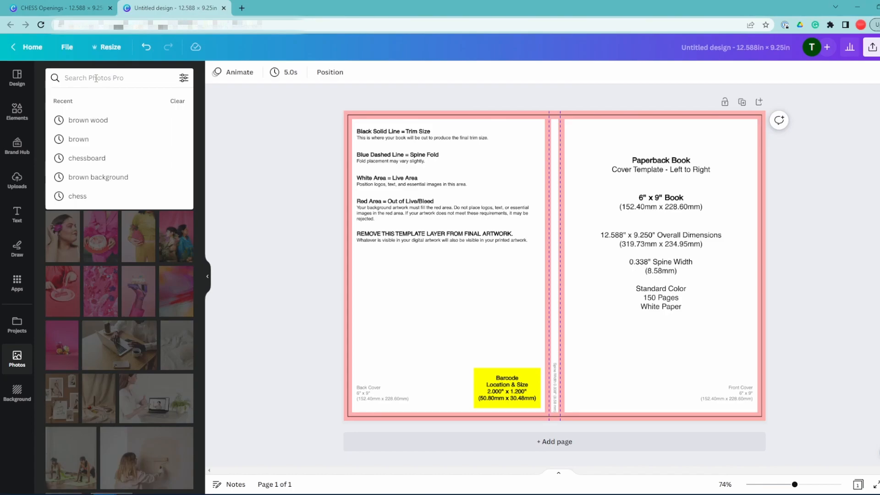
left_click(77, 196)
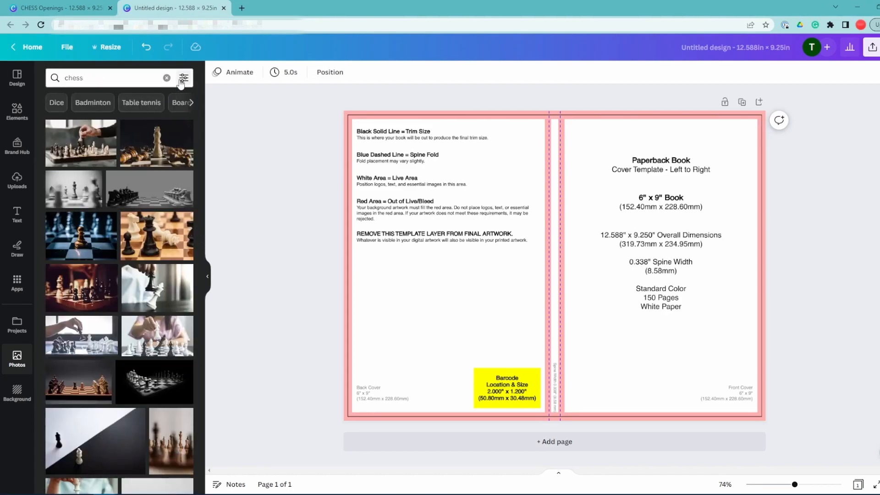
left_click(184, 77)
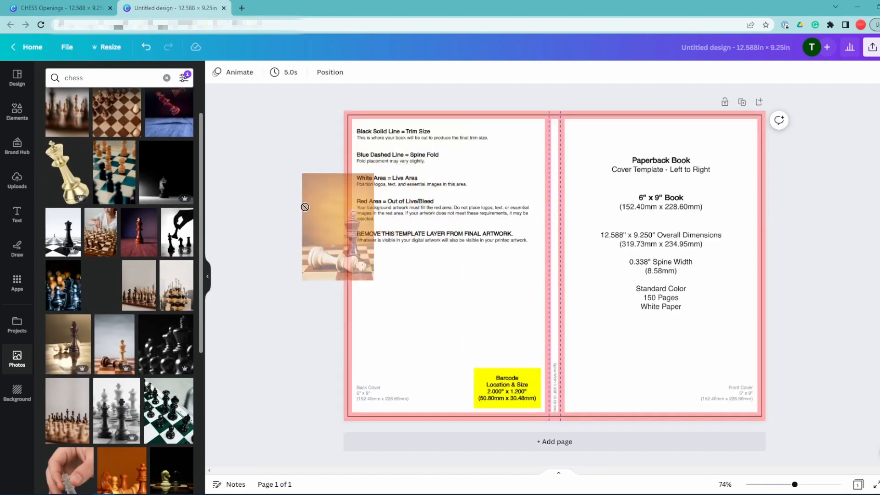
right_click(450, 297)
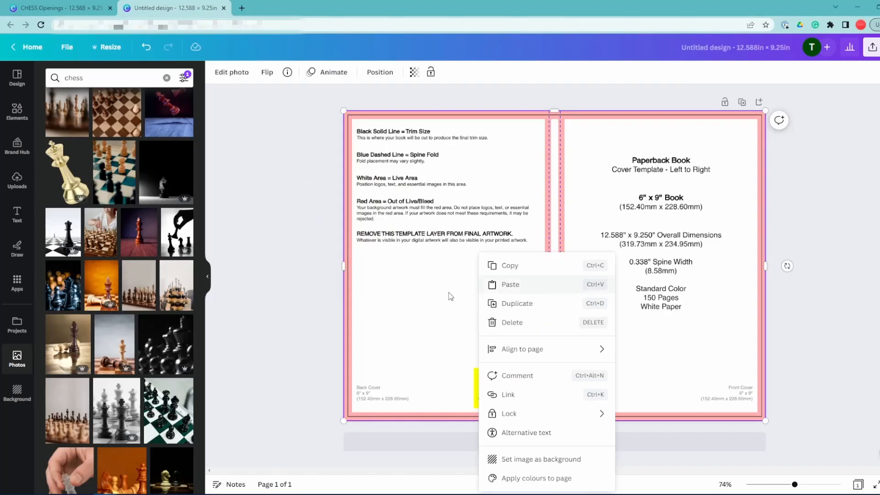
mouse_move(533, 462)
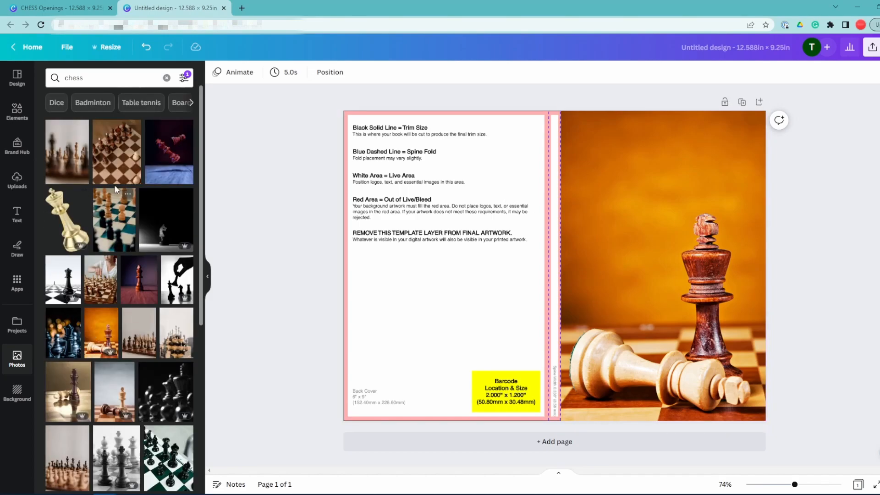
mouse_move(120, 249)
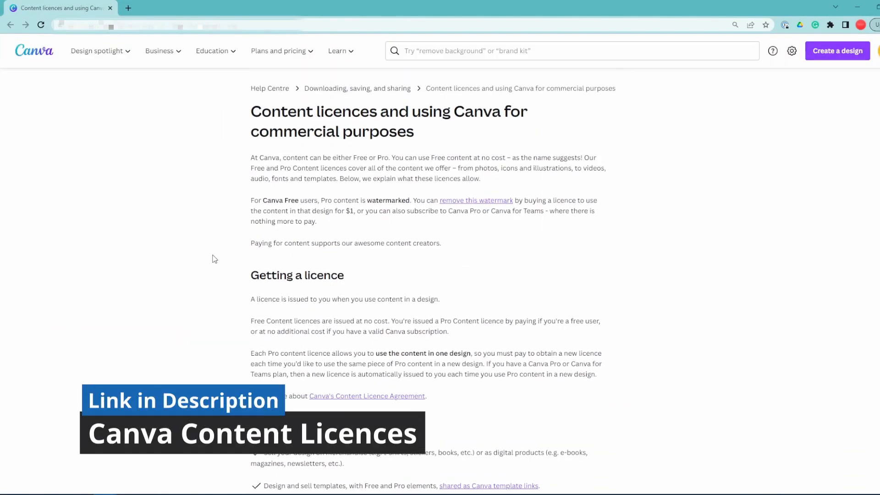
mouse_move(135, 242)
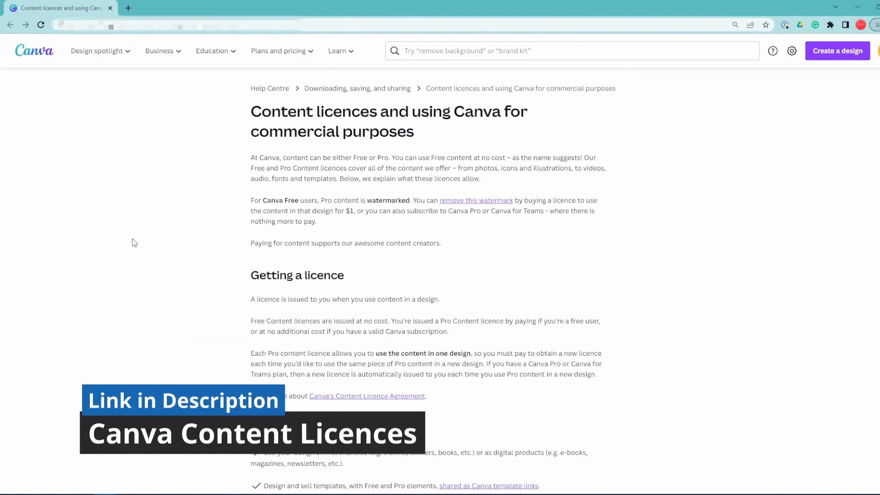
scroll("down", 3)
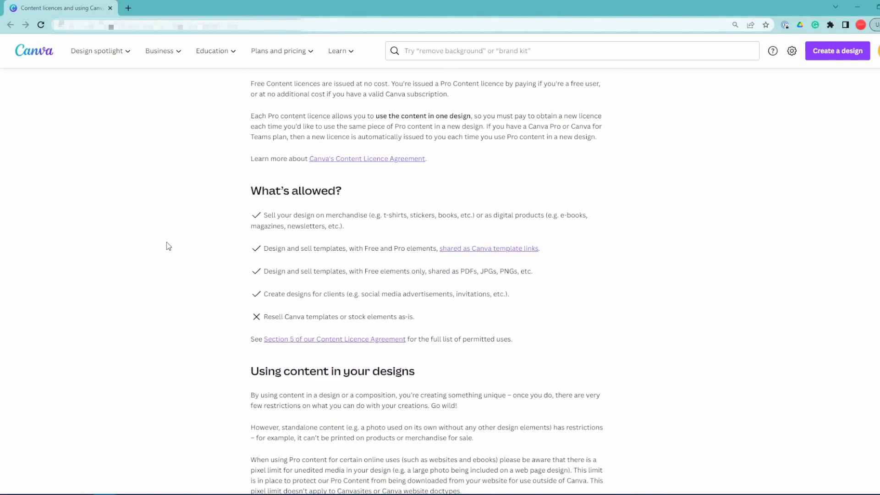
double_click(277, 215)
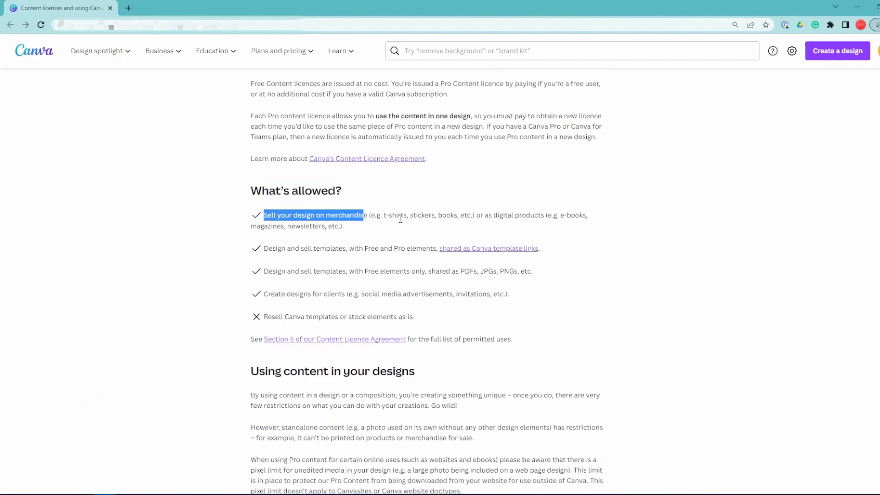
mouse_move(481, 224)
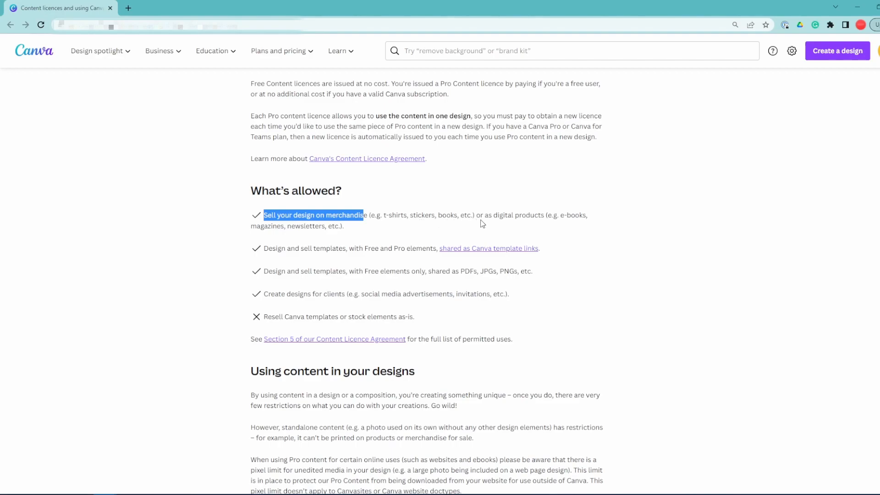
mouse_move(564, 224)
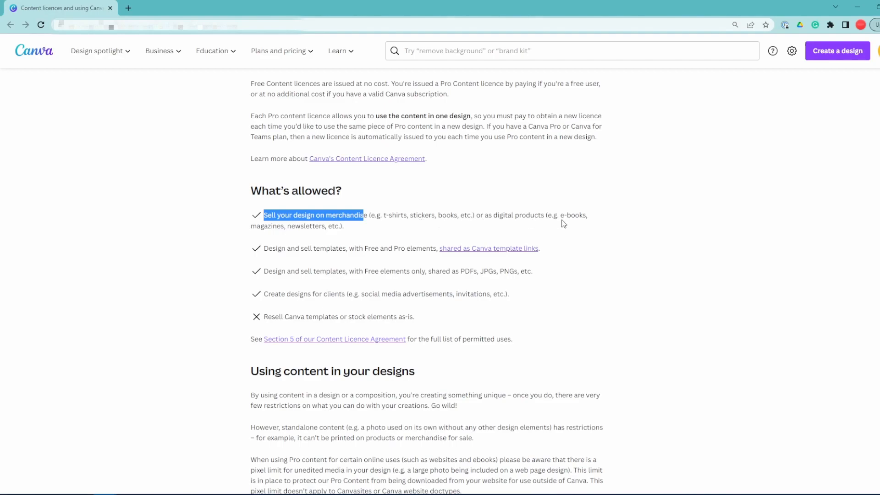
mouse_move(129, 240)
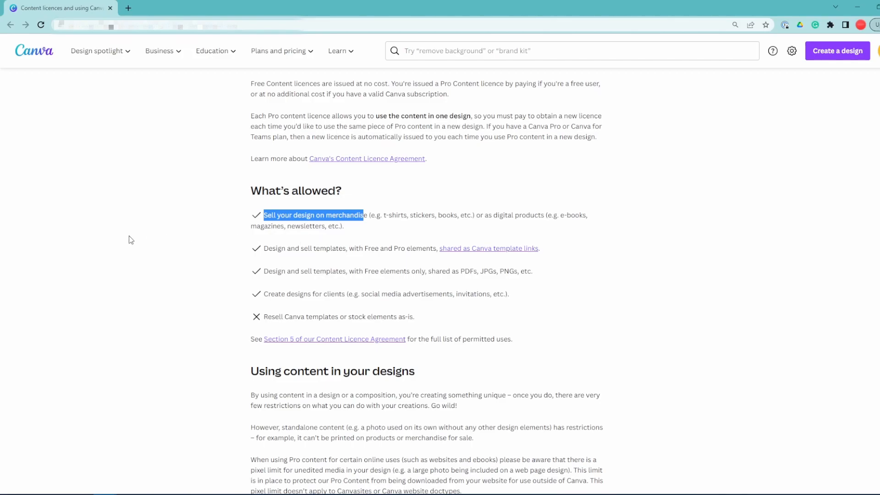
scroll("down", 3)
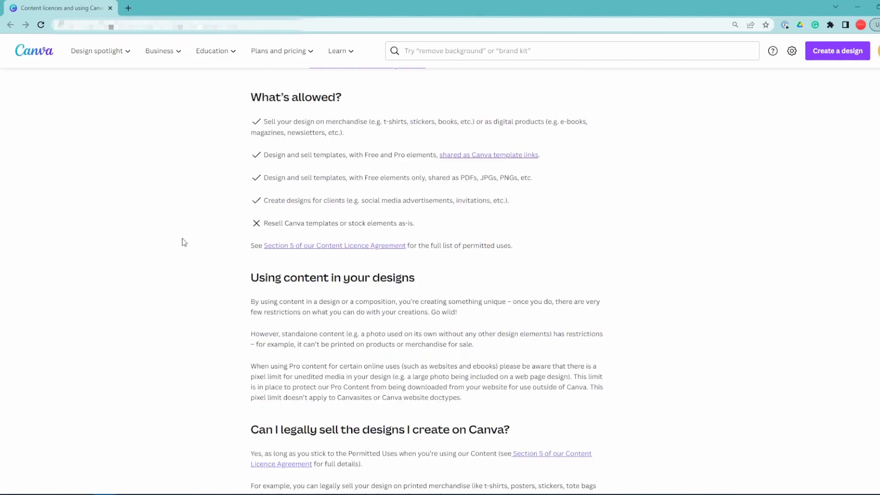
scroll("up", 3)
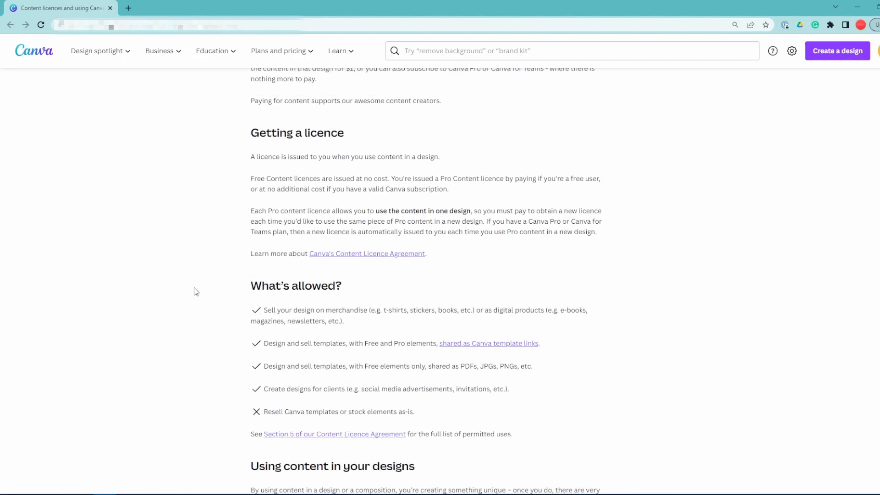
scroll("down", 3)
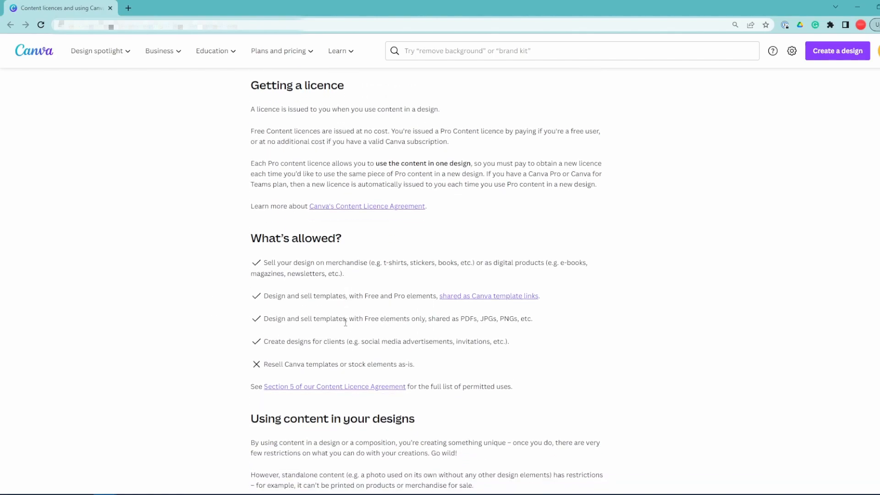
mouse_move(332, 312)
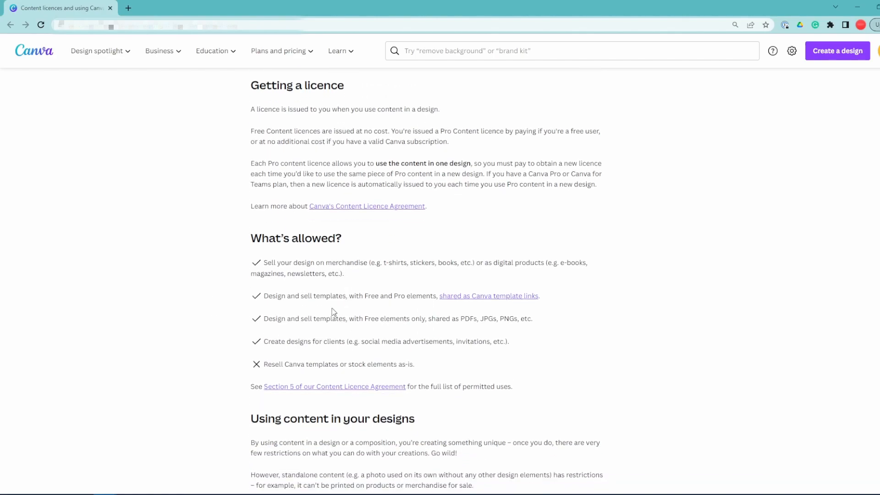
scroll("up", 3)
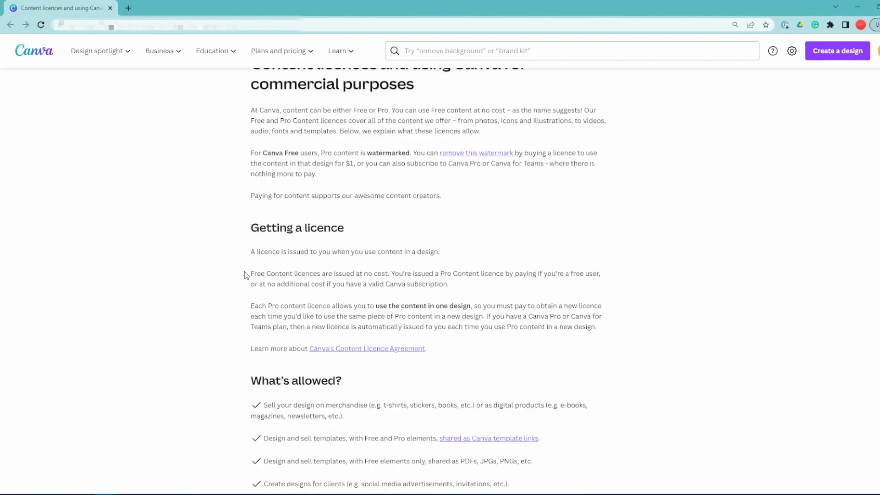
scroll("down", 3)
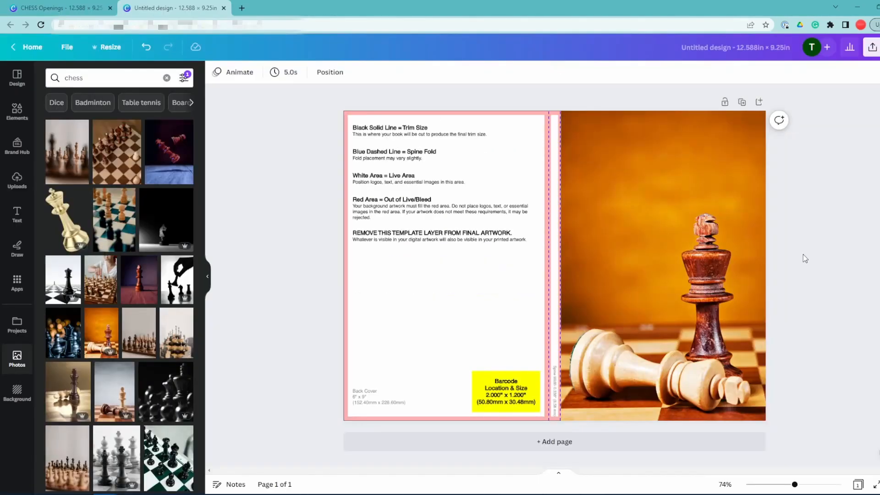
Add a heading text box reading CHESS OPENINGS on the front cover.
left_click(646, 216)
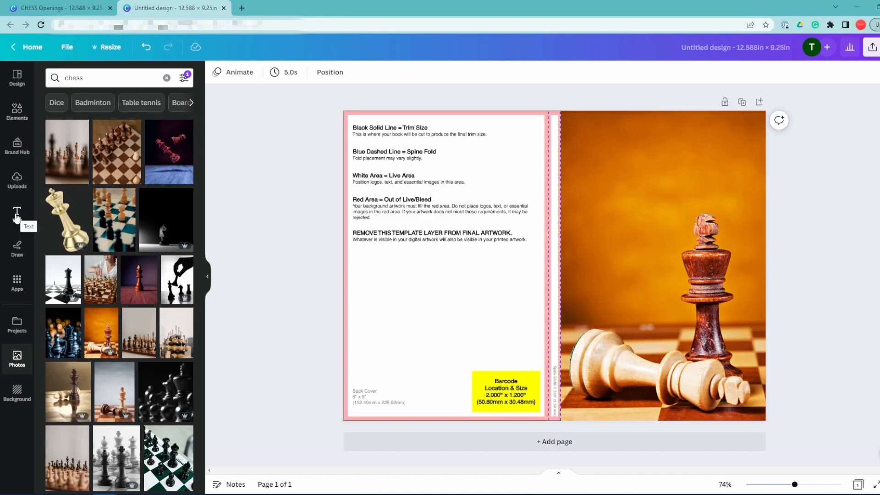
left_click(17, 214)
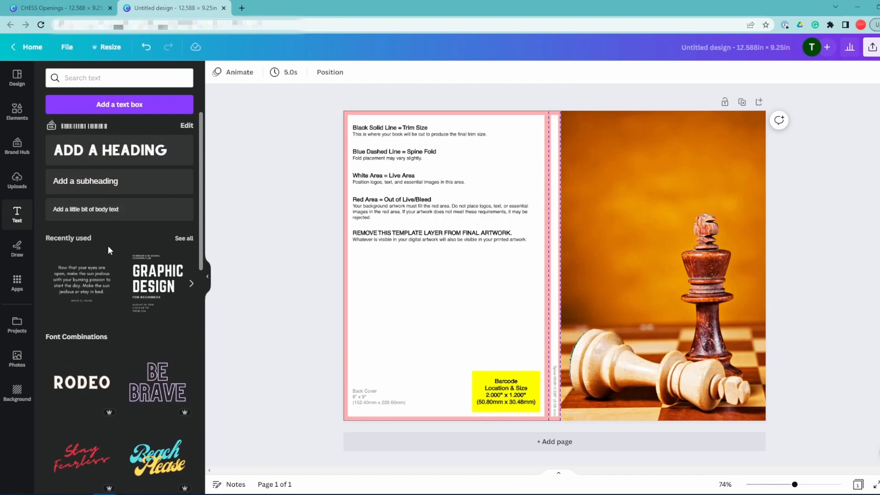
mouse_move(90, 155)
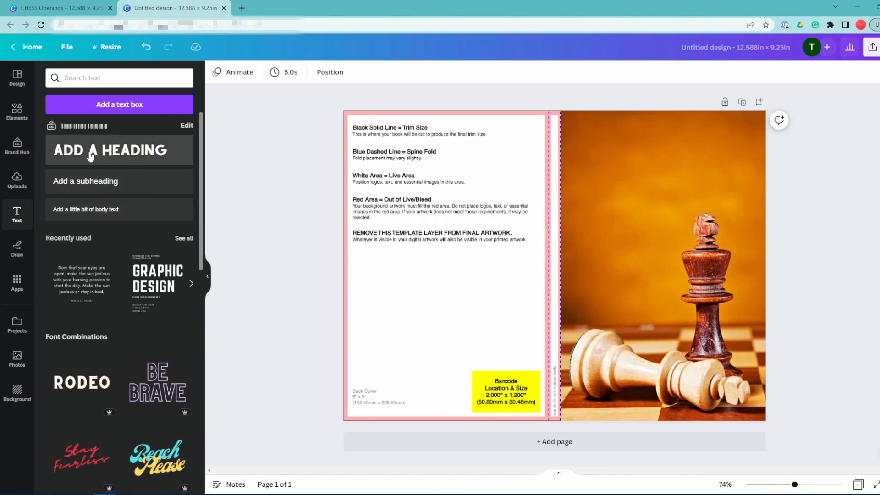
left_click(120, 150)
type("CHESS OPENINGS")
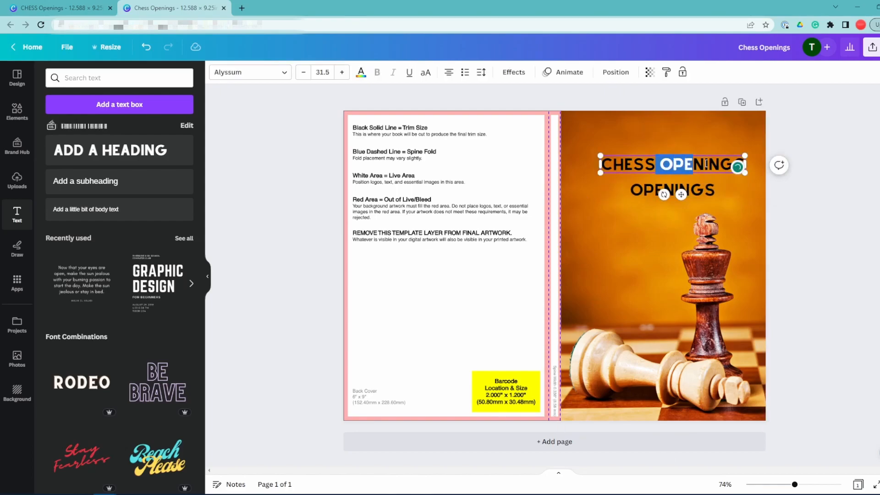
Colour both title lines white and enlarge the CHESS line.
left_click(662, 281)
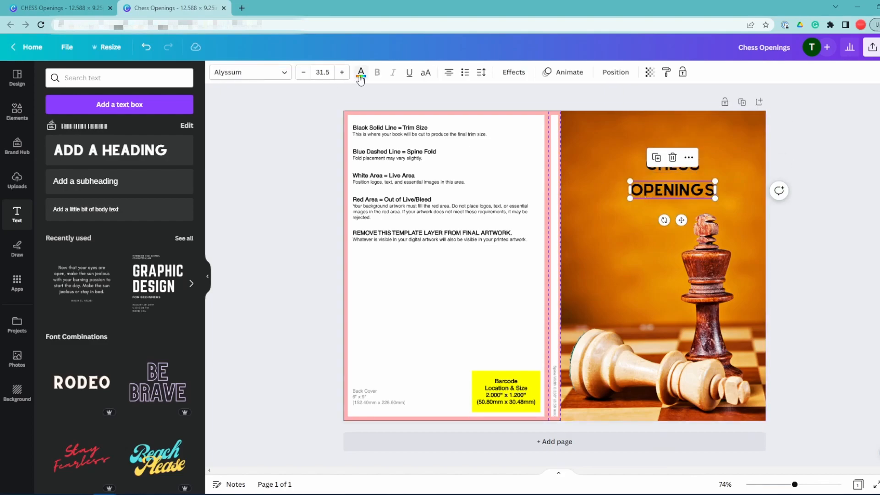
left_click(672, 177)
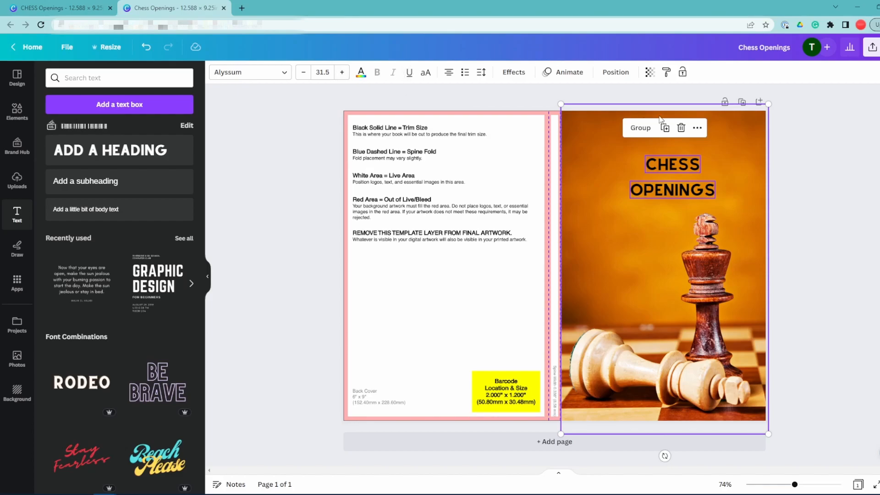
mouse_move(361, 71)
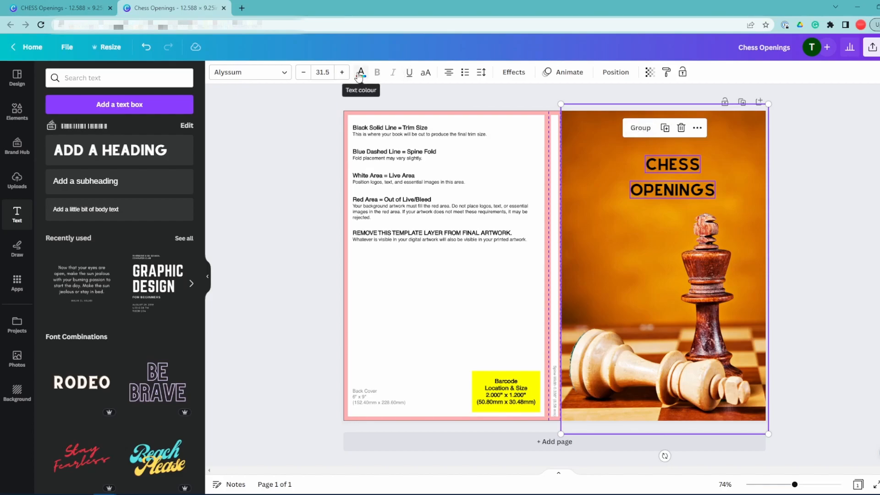
left_click(360, 71)
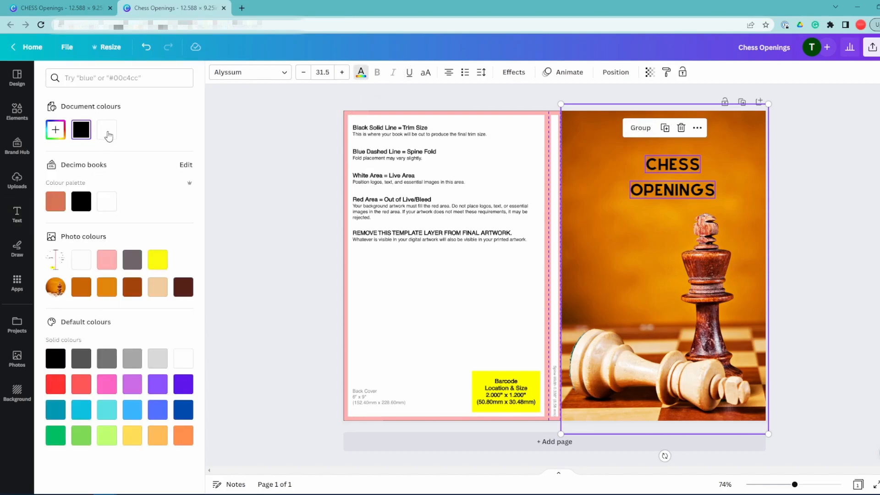
left_click(106, 130)
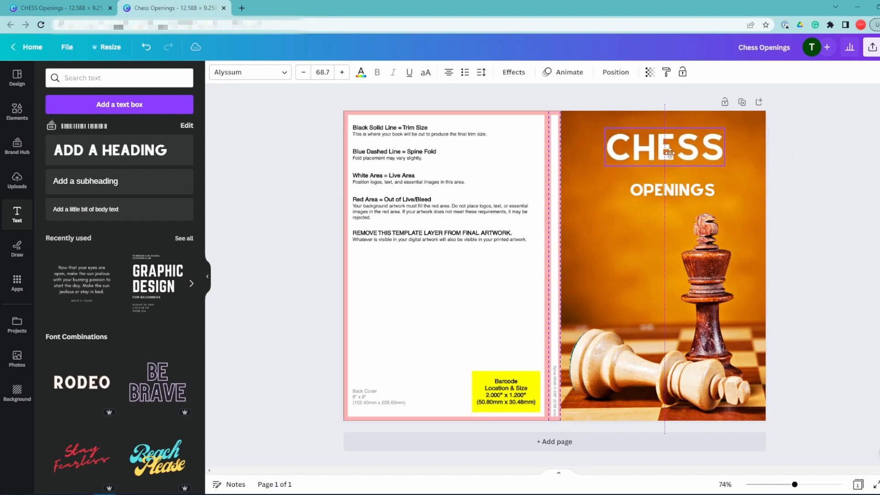
left_click(672, 189)
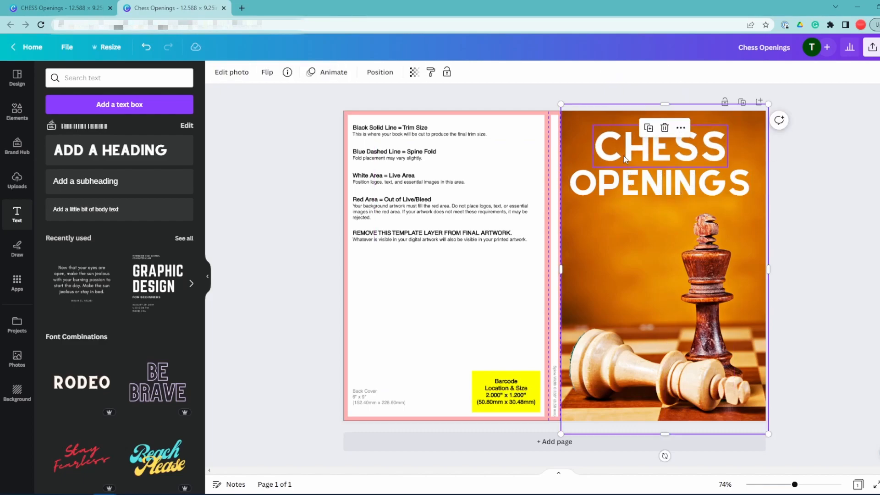
mouse_move(297, 76)
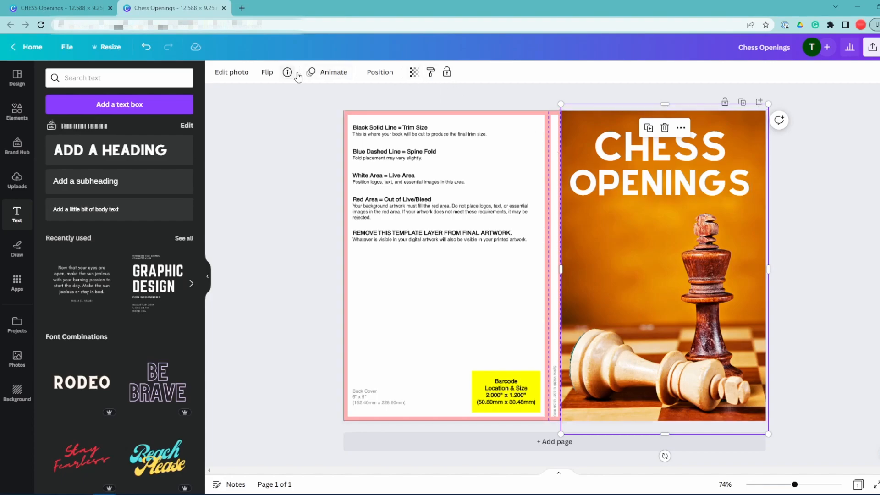
Apply a black shadow effect to CHESS with the offset pushed to about 70.
left_click(659, 146)
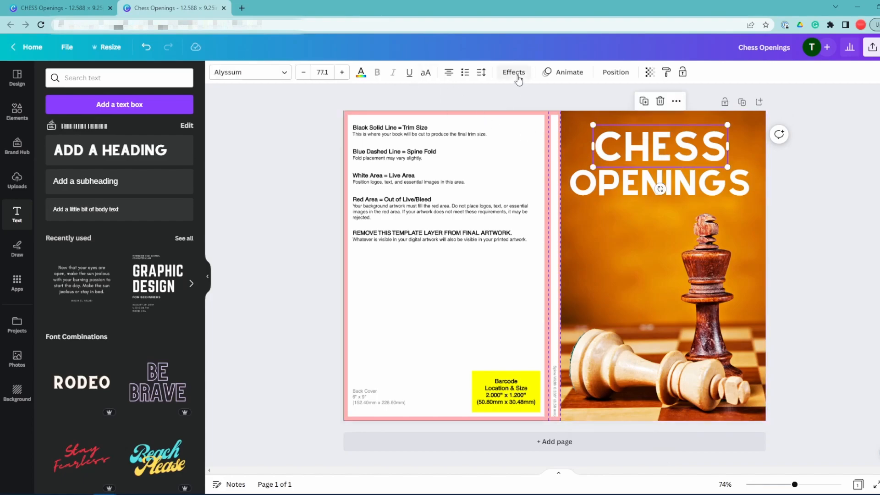
left_click(513, 72)
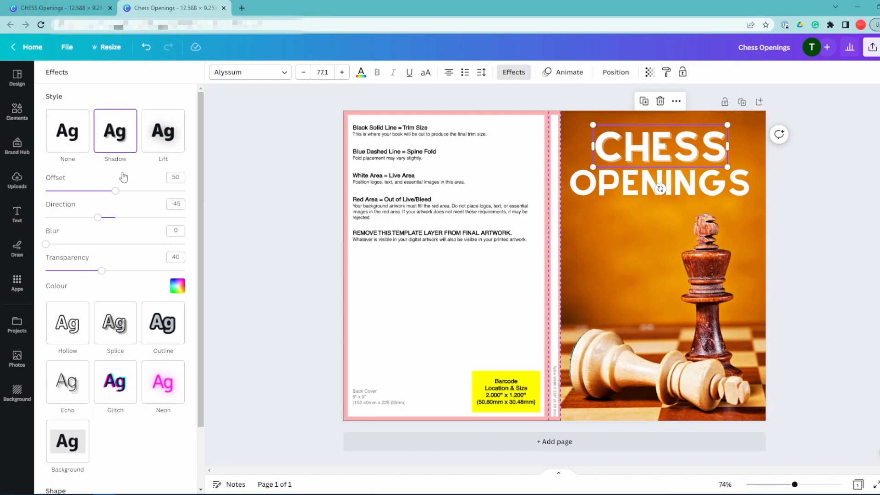
mouse_move(172, 286)
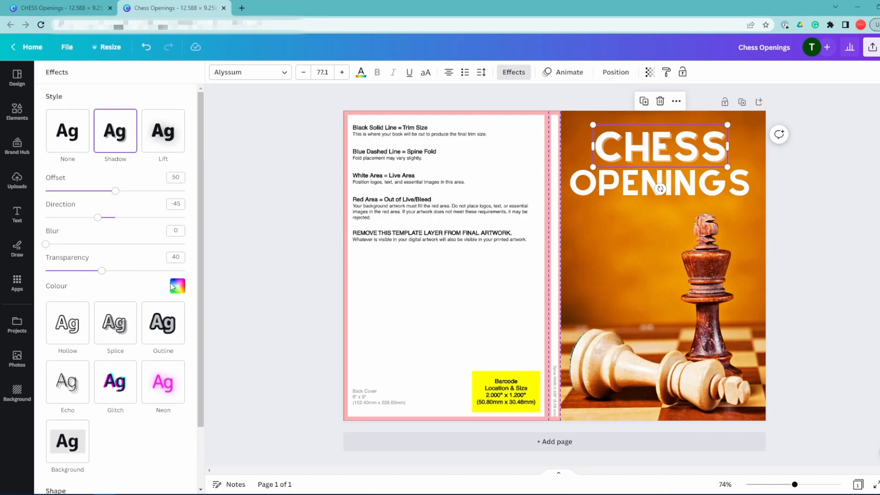
left_click(177, 286)
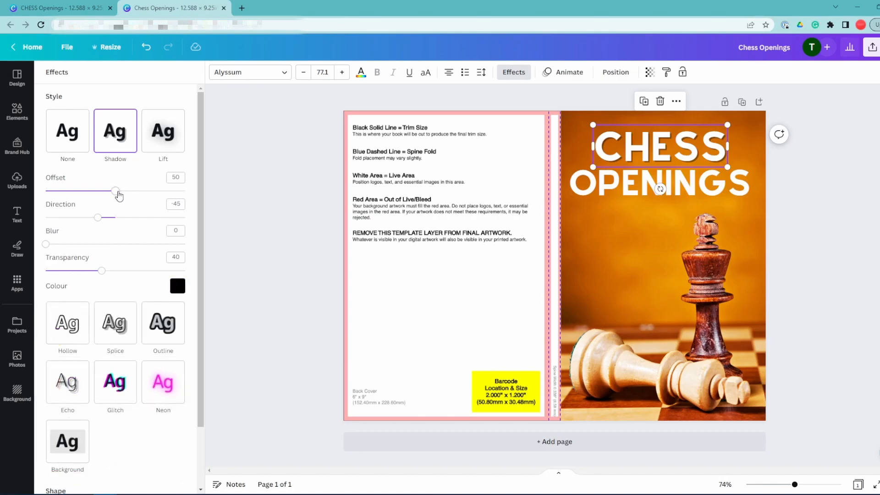
left_click_drag(116, 191, 143, 191)
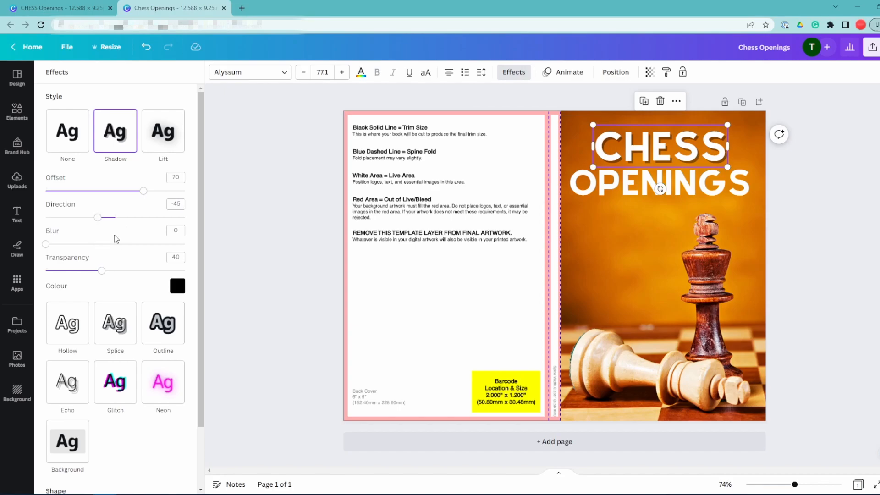
mouse_move(277, 246)
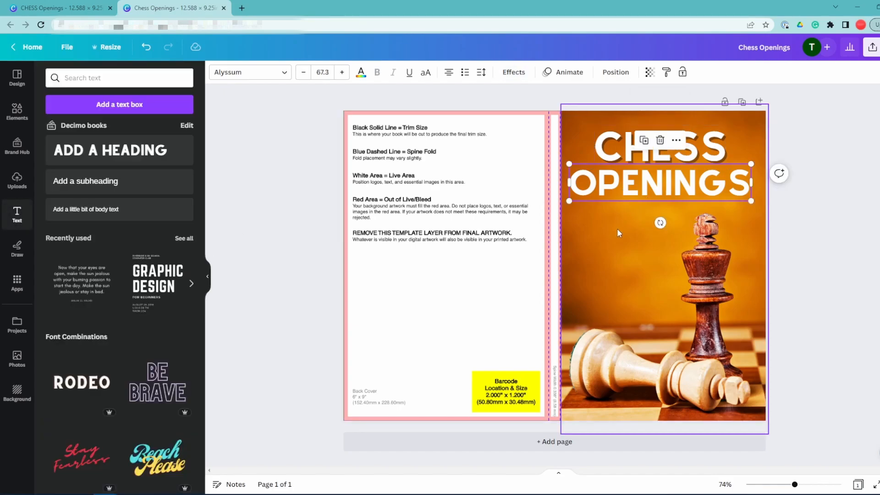
Apply a black drop shadow to OPENINGS with offset around 64 to match CHESS.
left_click(513, 72)
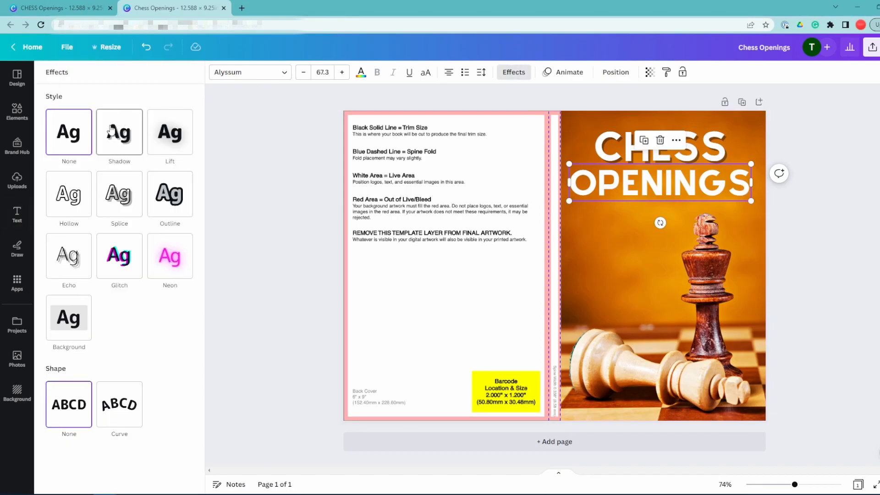
left_click(120, 132)
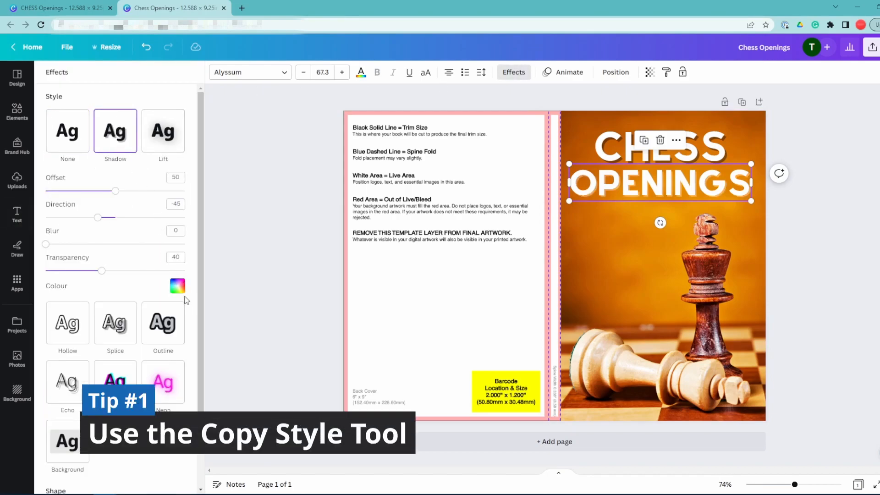
left_click(177, 286)
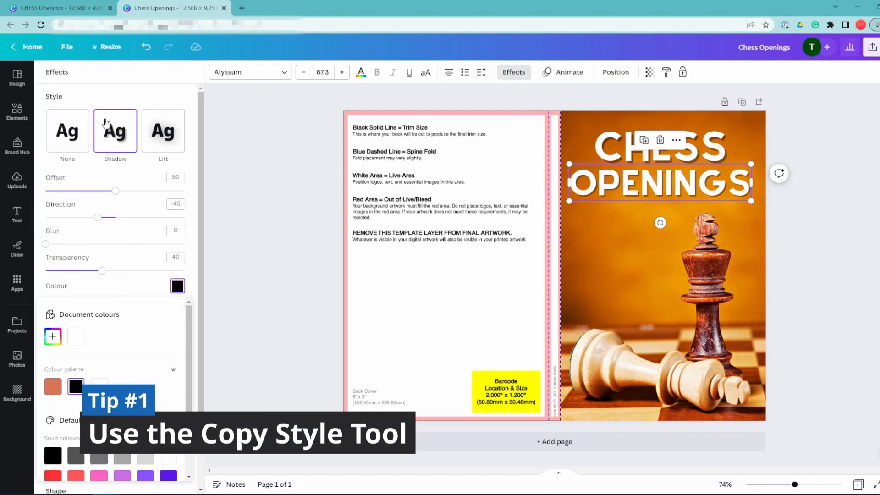
left_click(177, 286)
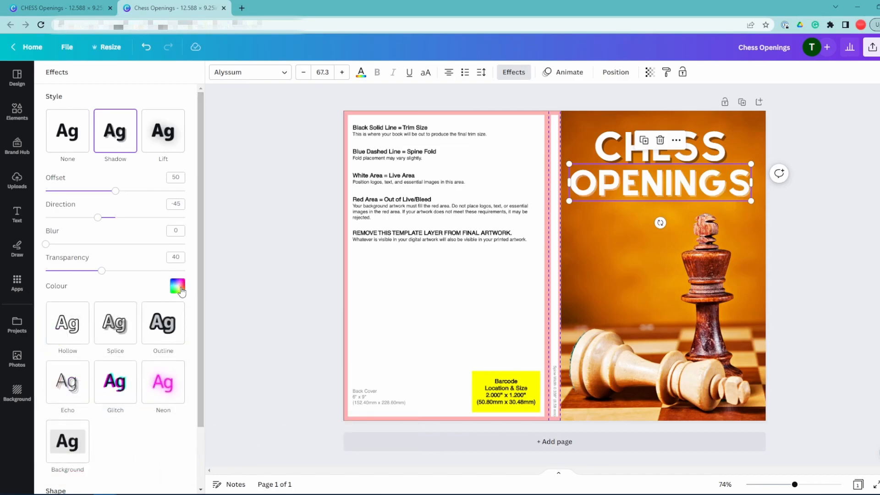
left_click(177, 286)
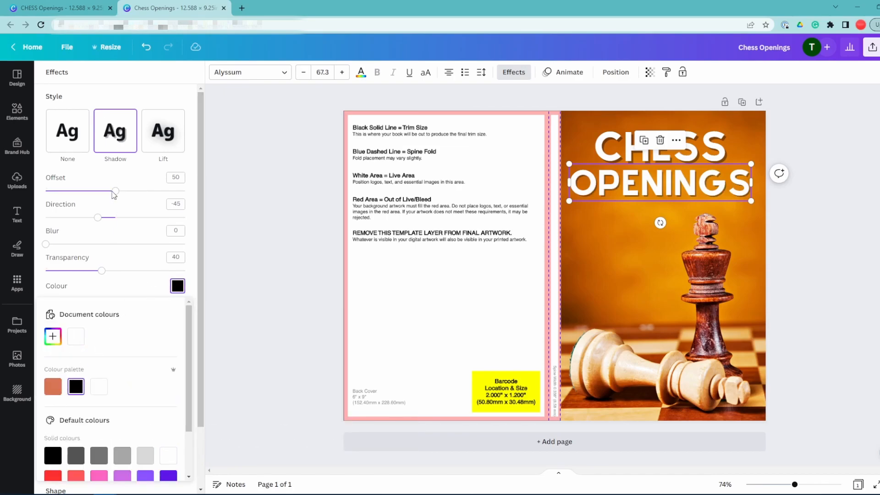
left_click_drag(116, 192, 134, 192)
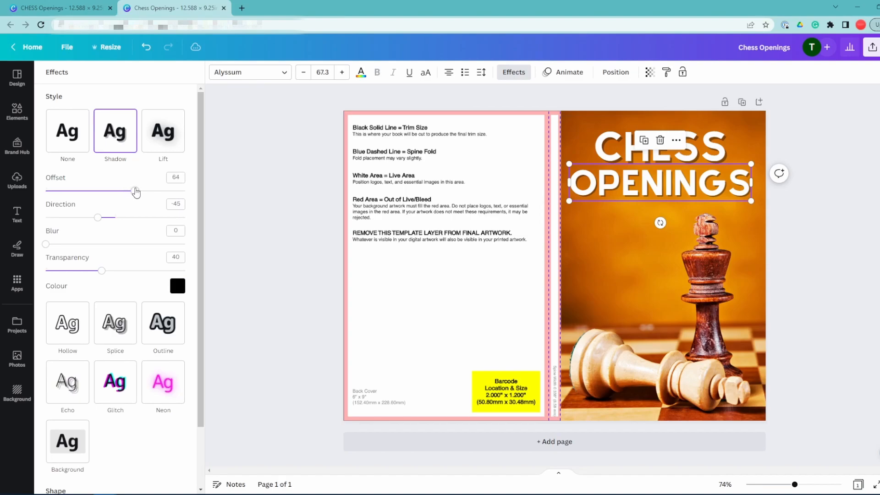
left_click_drag(130, 190, 142, 190)
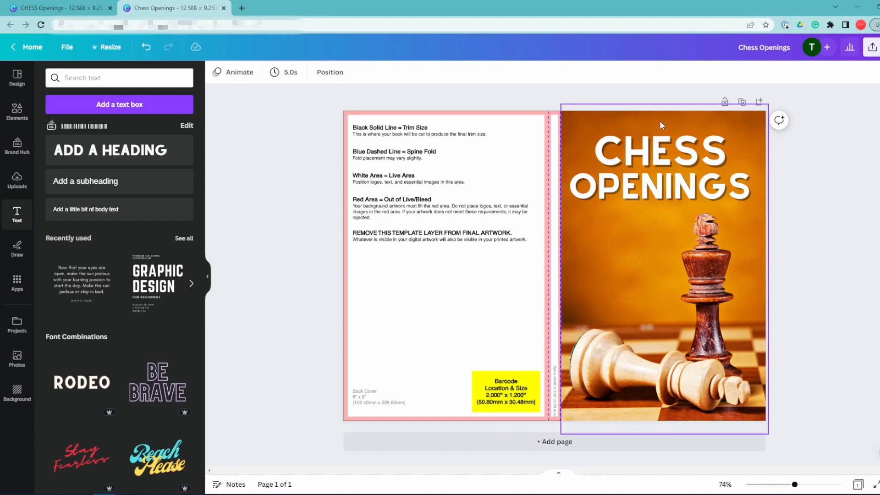
left_click(659, 185)
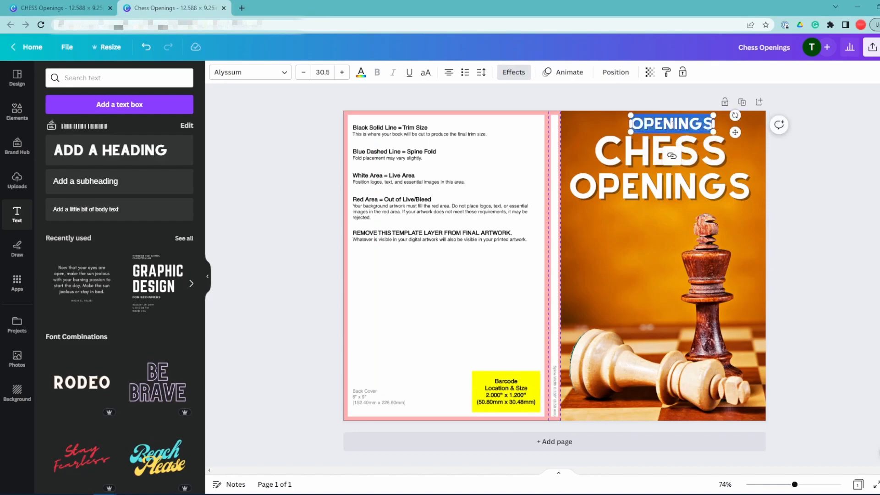
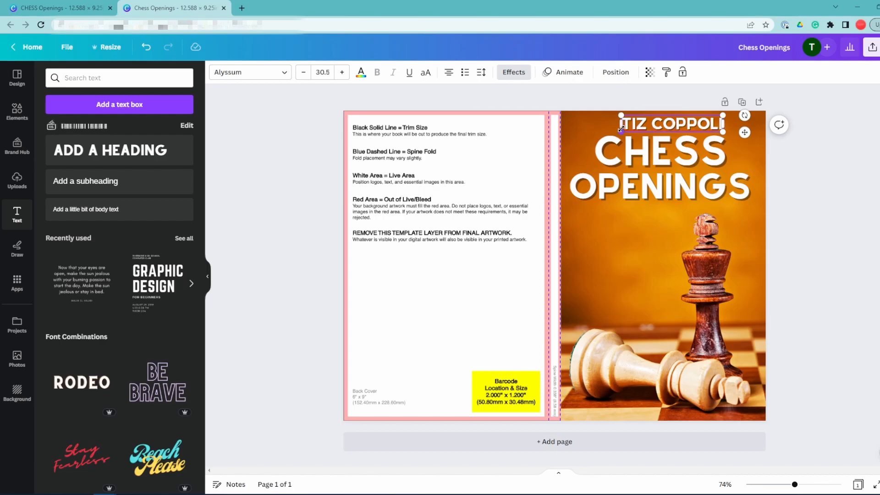
left_click(302, 72)
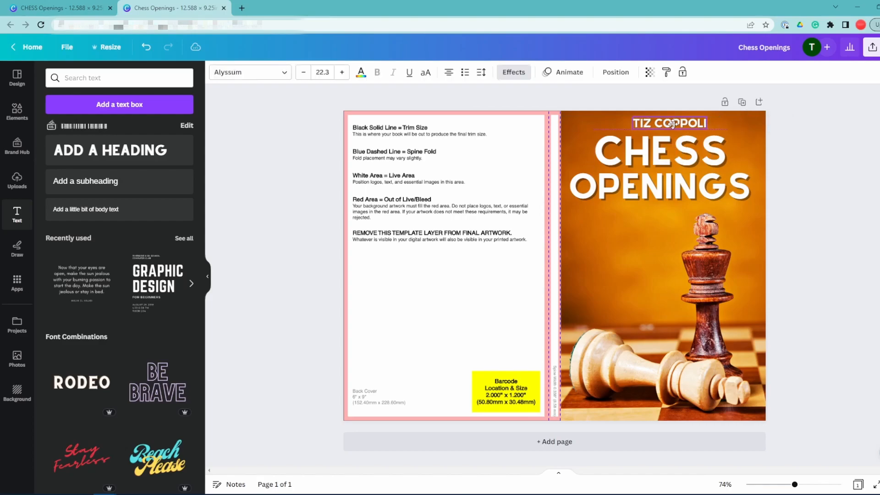
left_click(669, 123)
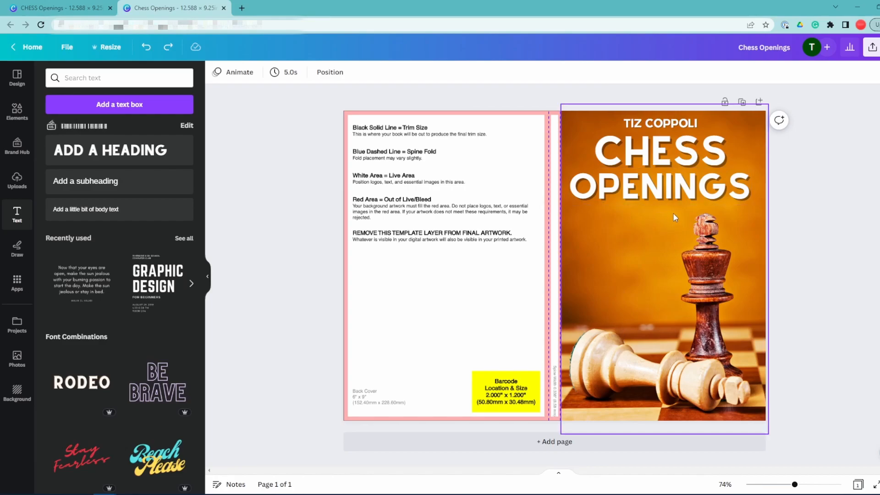
mouse_move(629, 273)
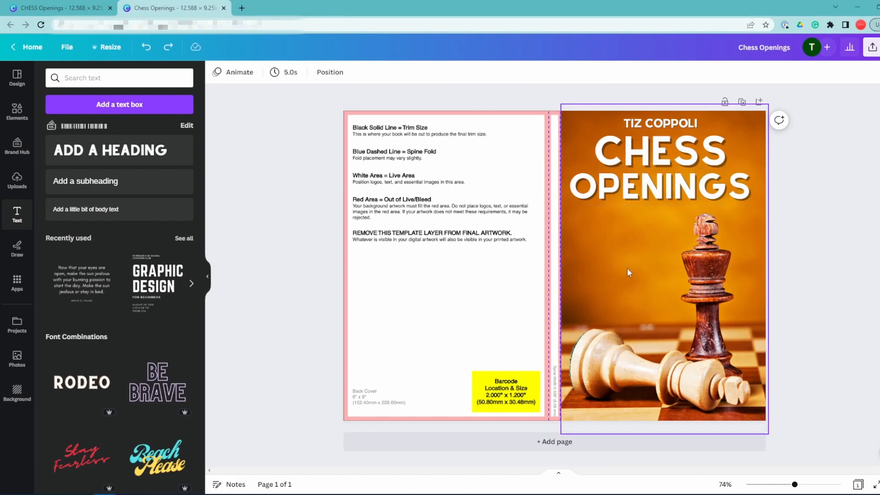
mouse_move(627, 302)
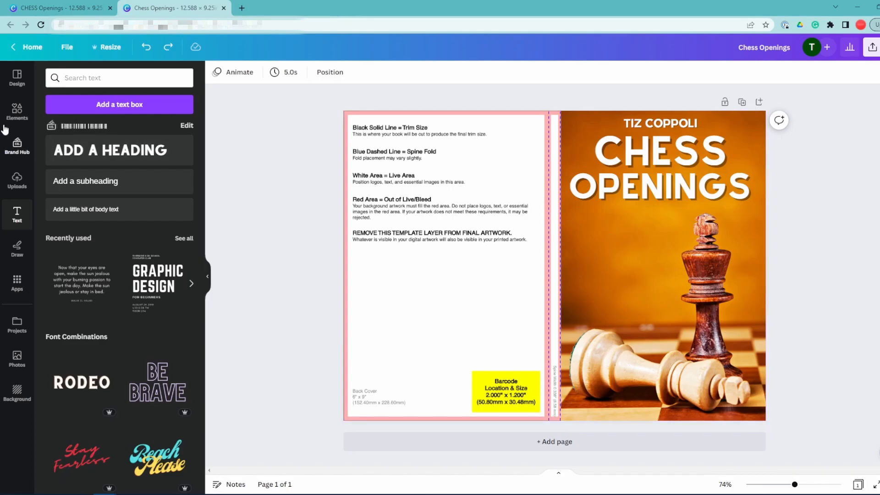
Add an ornamental swirl divider from Graphics, recolour it white and set it under CHESS OPENINGS.
left_click(17, 112)
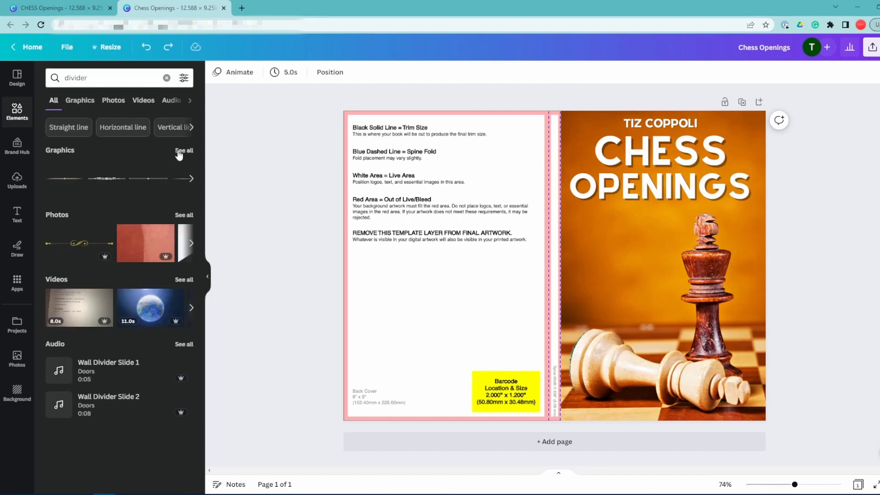
left_click(80, 100)
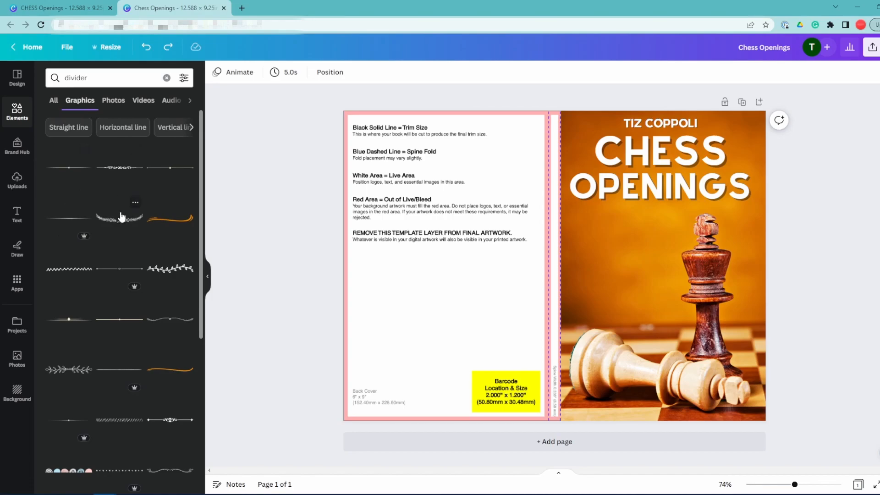
scroll("down", 3)
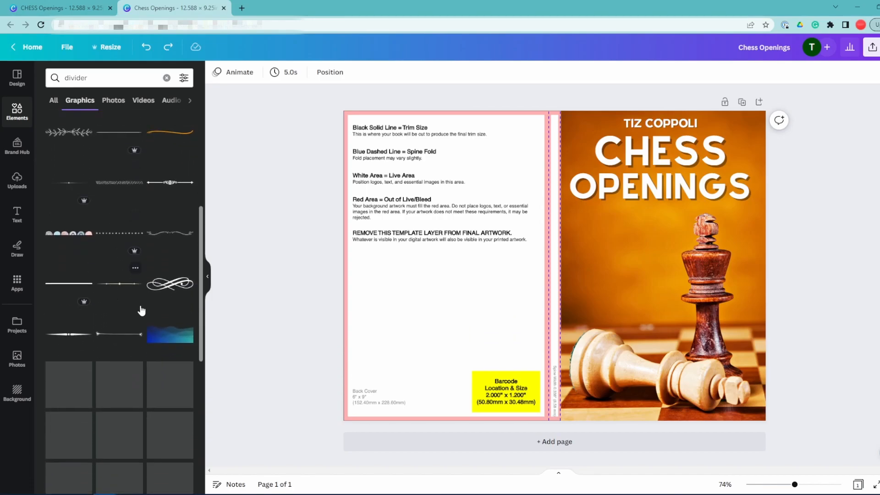
left_click(170, 283)
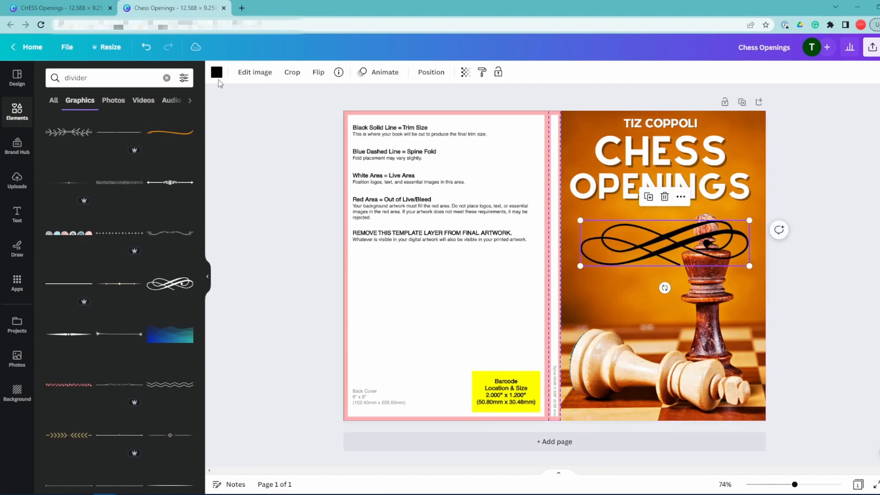
left_click(217, 72)
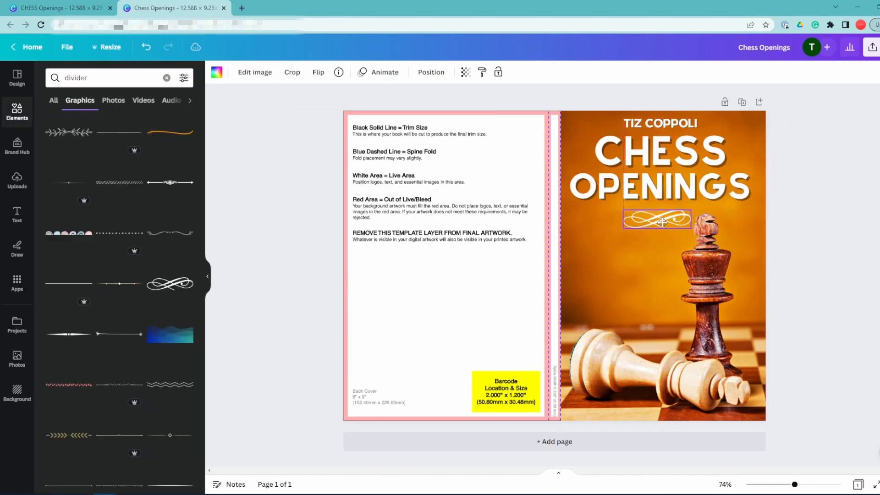
left_click(666, 281)
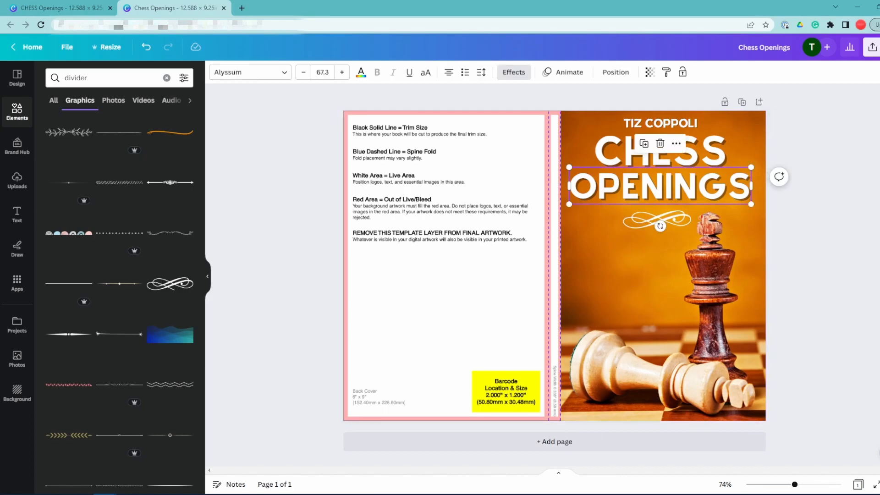
Add a new text box in Anton font reading 'A Simple and Practical Guide'.
left_click(16, 214)
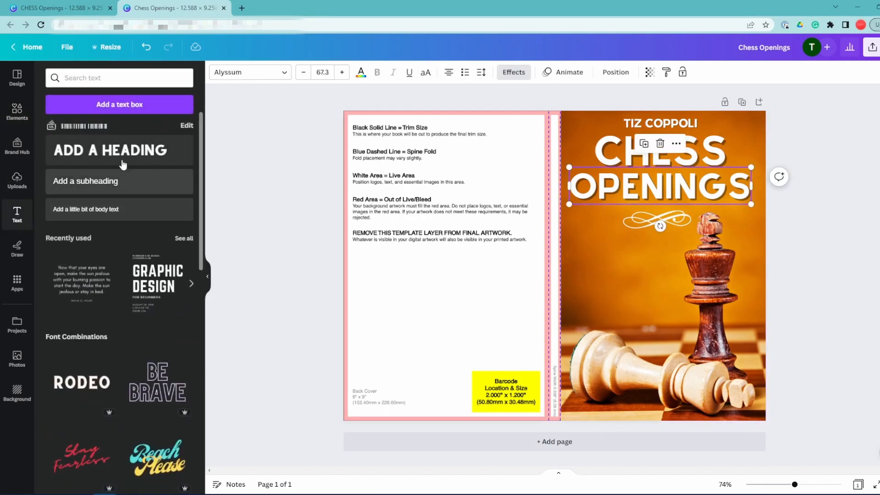
scroll("down", 3)
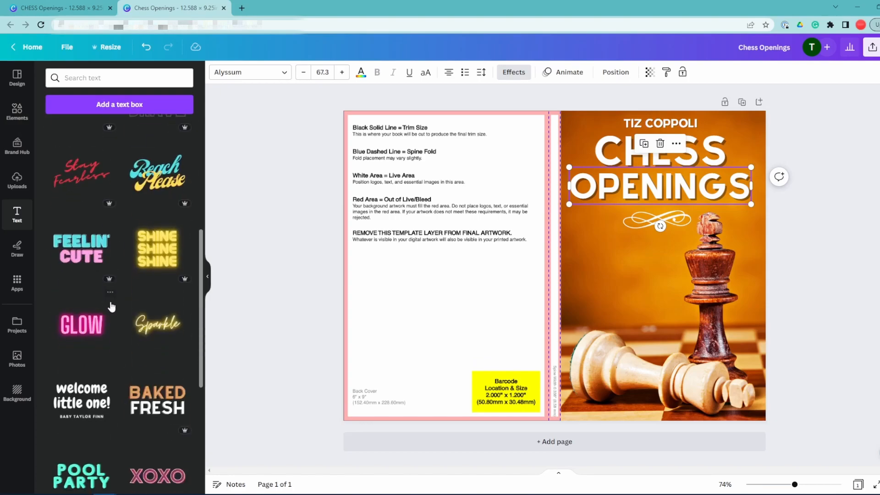
scroll("up", 3)
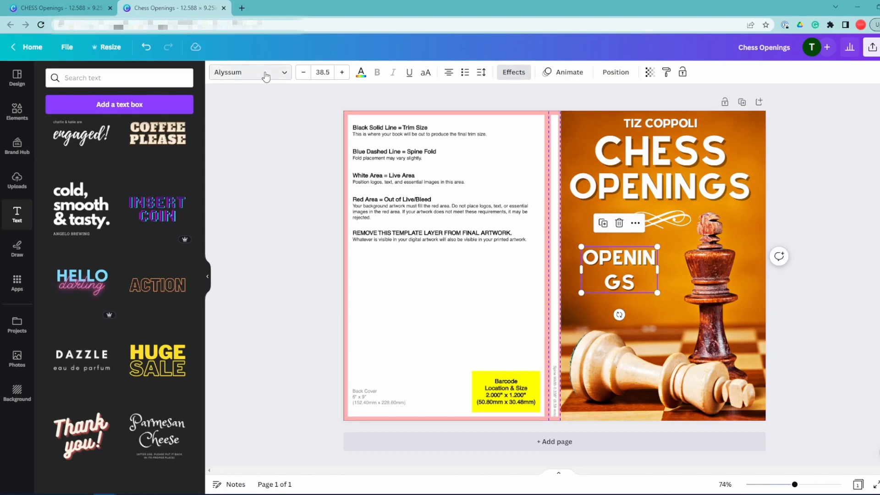
left_click(249, 72)
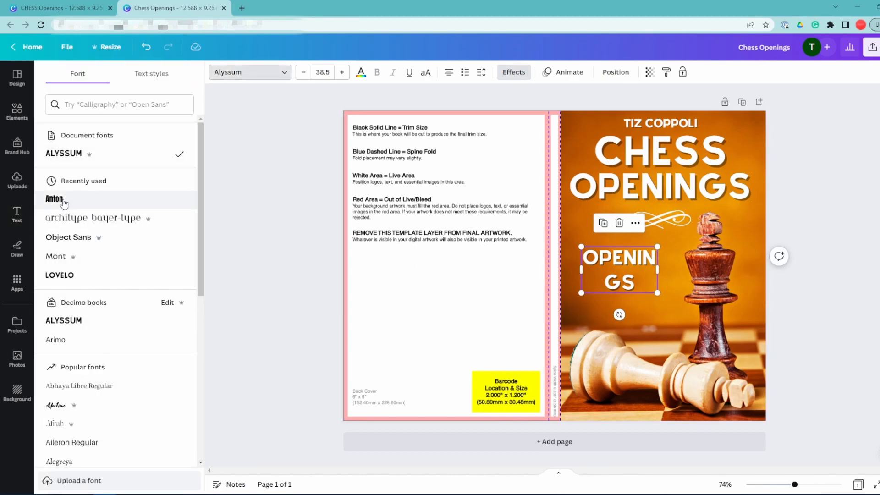
left_click(54, 199)
type("A Simple and P")
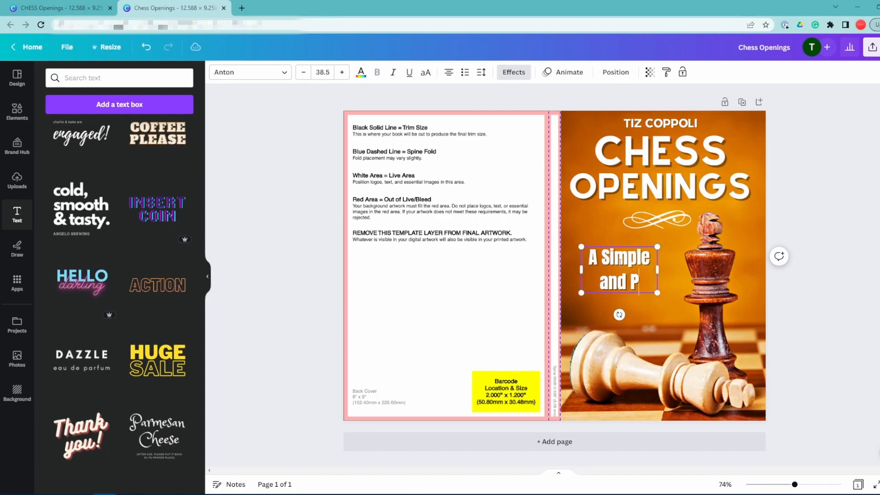
type("ractical")
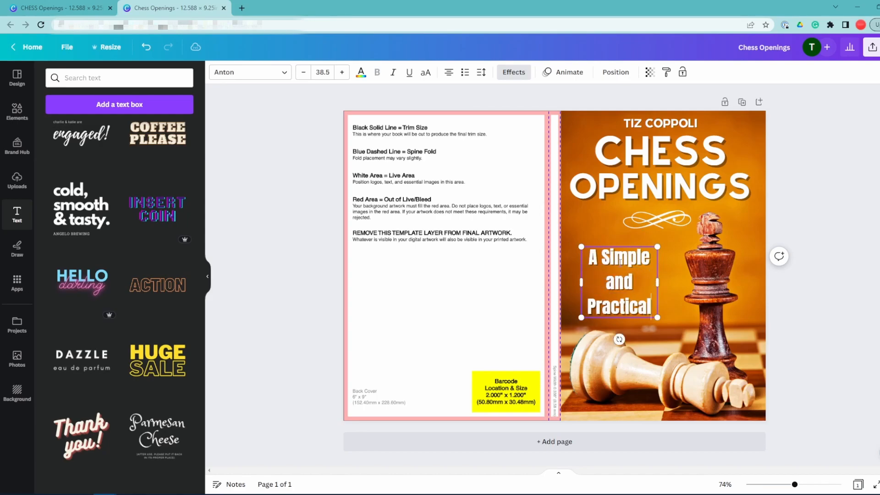
type("Guide")
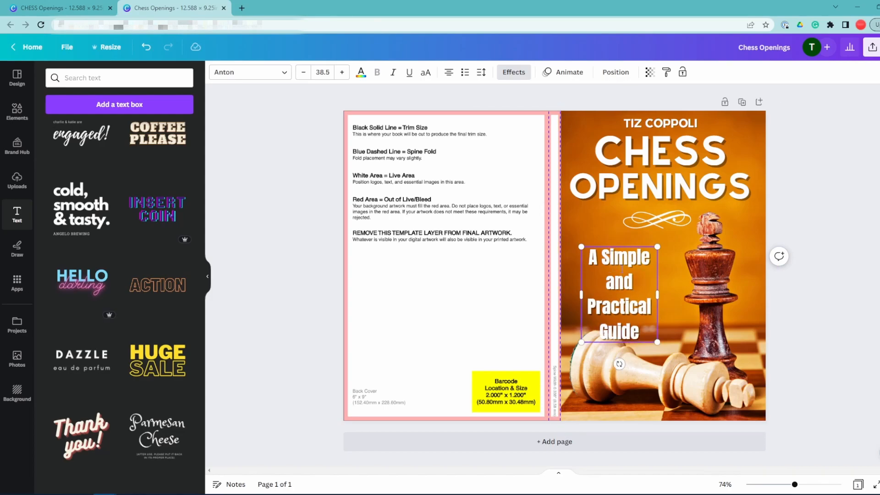
mouse_move(481, 71)
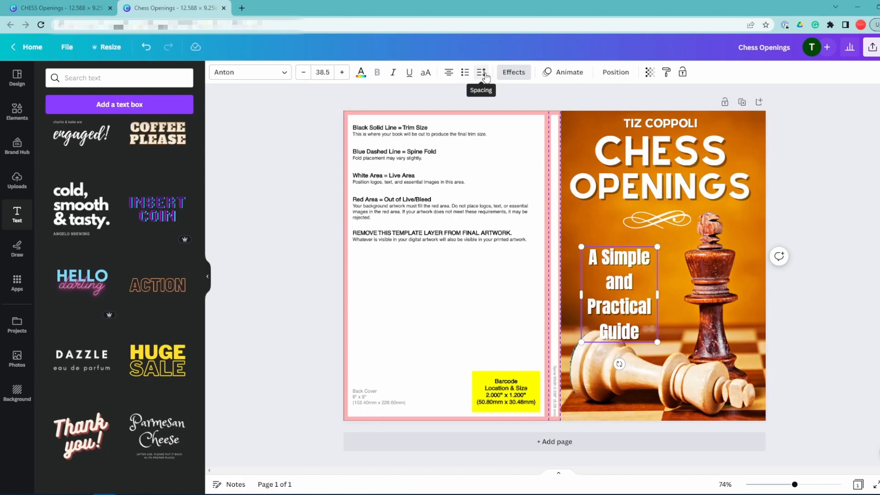
Adjust the subtitle's line spacing and enlarge it below the swirl divider.
left_click(481, 72)
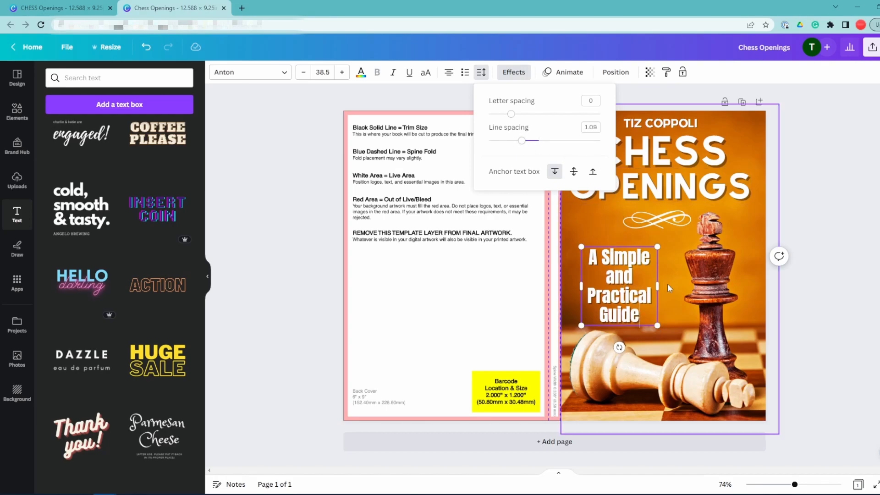
left_click(341, 71)
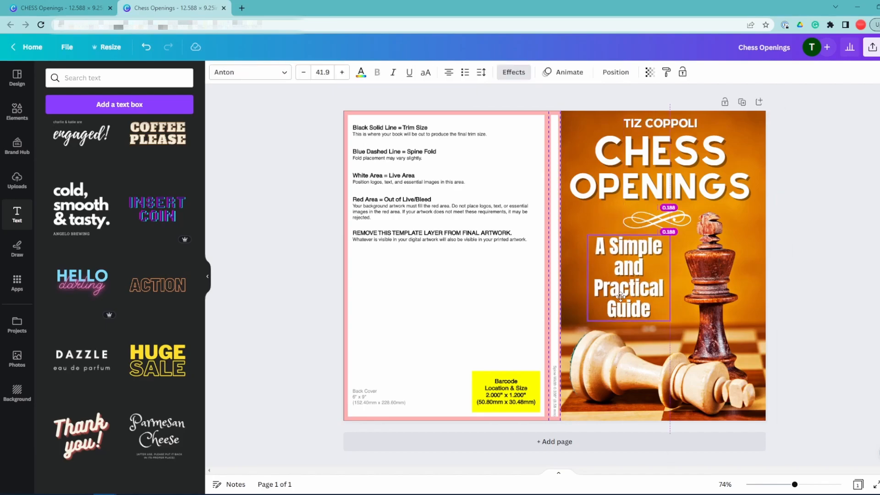
left_click(657, 219)
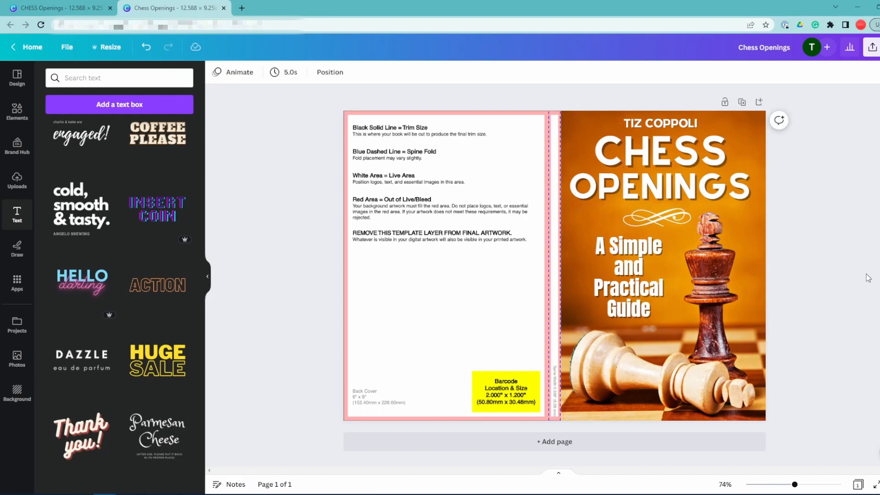
Search Photos for 'dark wood background' and fill the back cover panel with the dark wood photo.
left_click(629, 278)
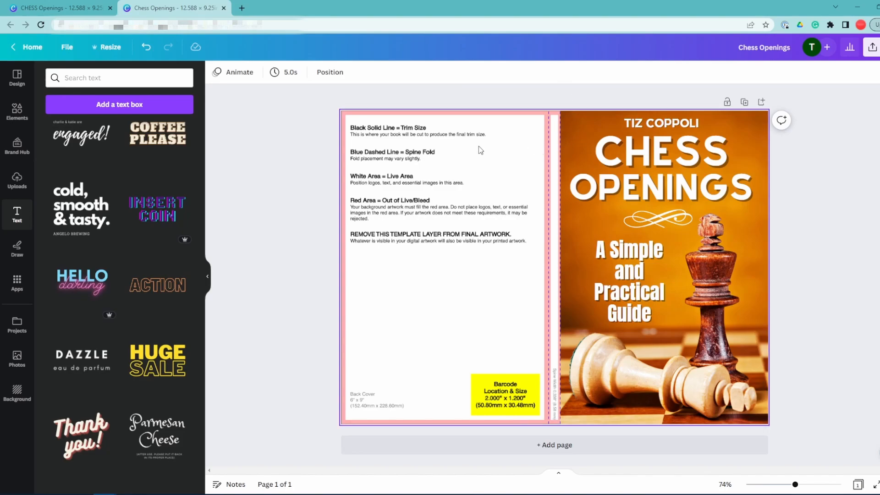
left_click(16, 359)
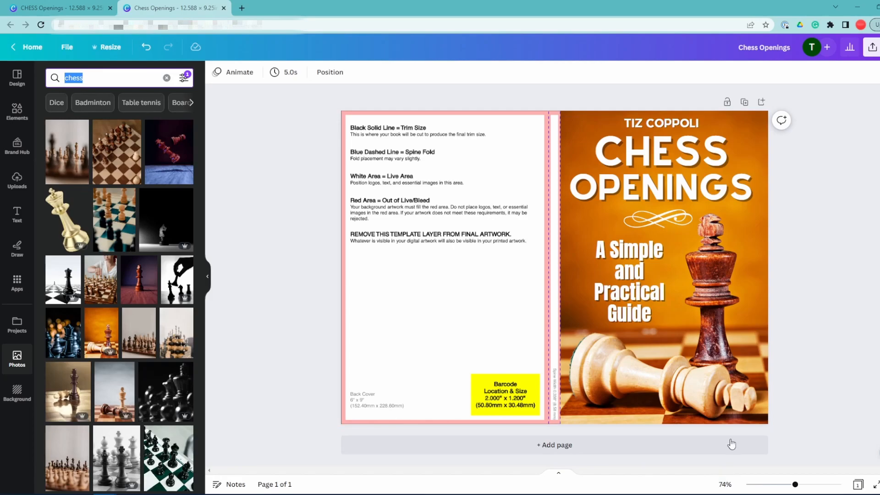
left_click(663, 269)
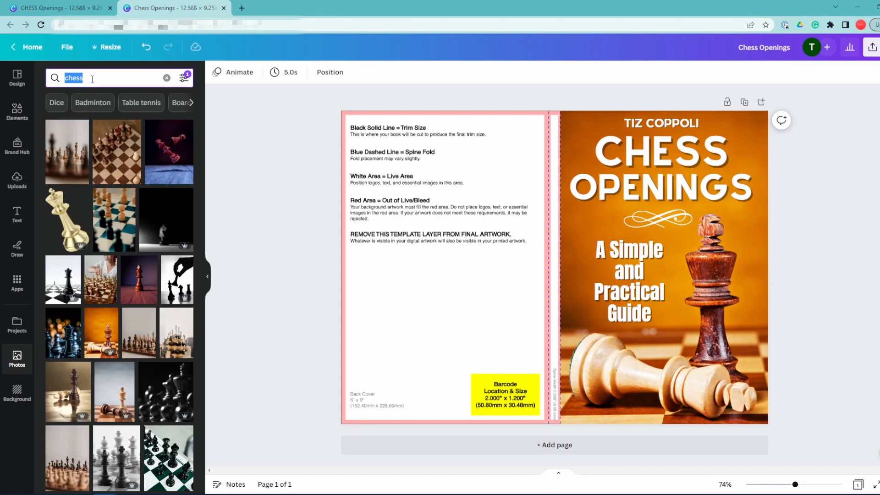
type("dark wood ba")
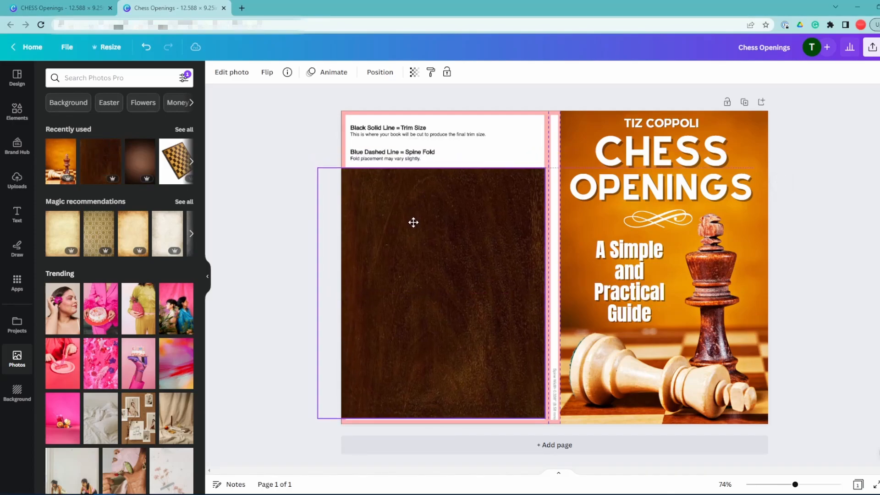
left_click(414, 222)
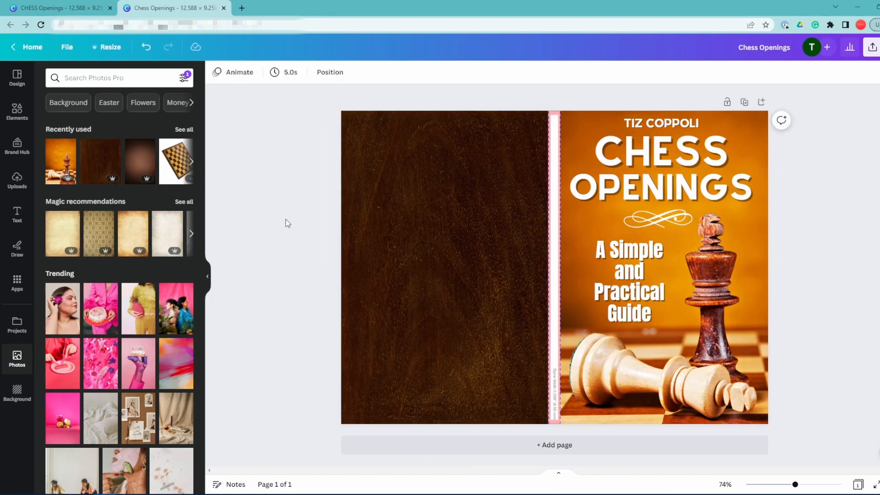
mouse_move(559, 98)
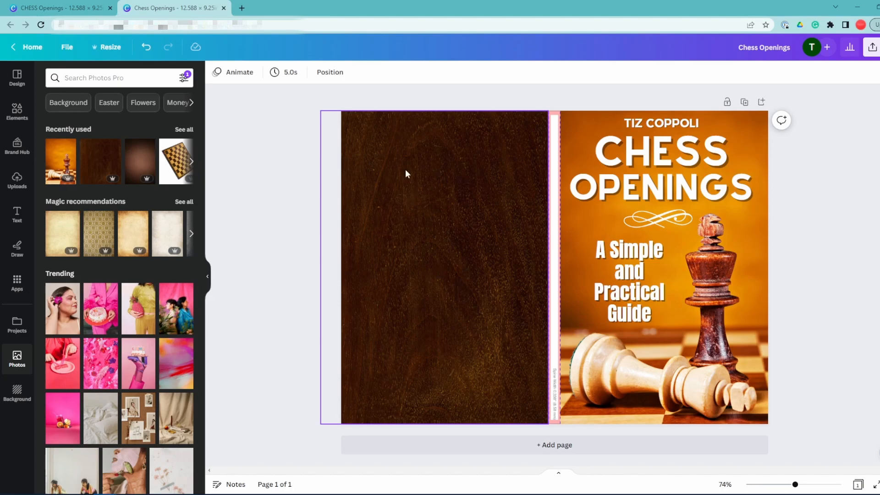
Add a square from Elements and colour it dark brown #331405 for the spine.
left_click(17, 111)
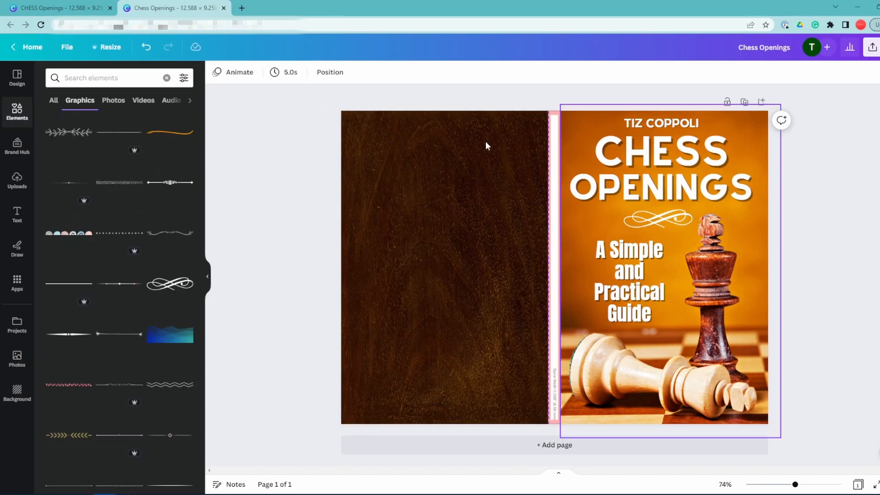
left_click(107, 77)
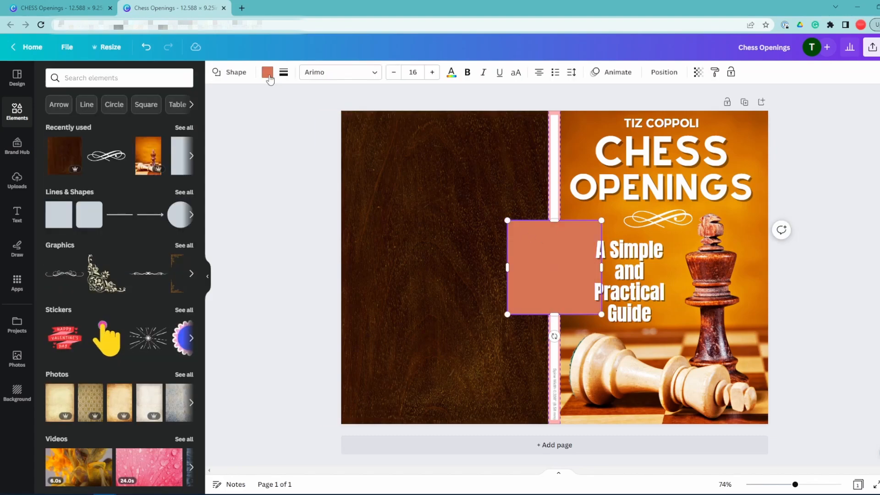
left_click(267, 71)
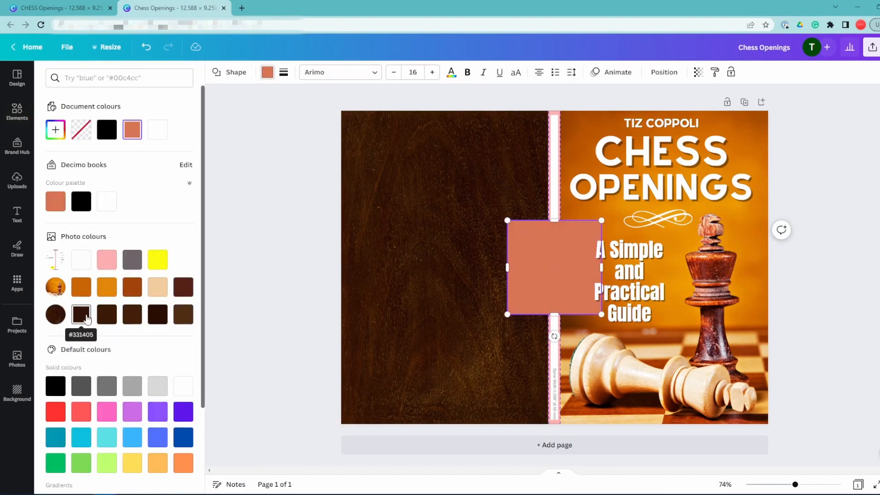
left_click(158, 313)
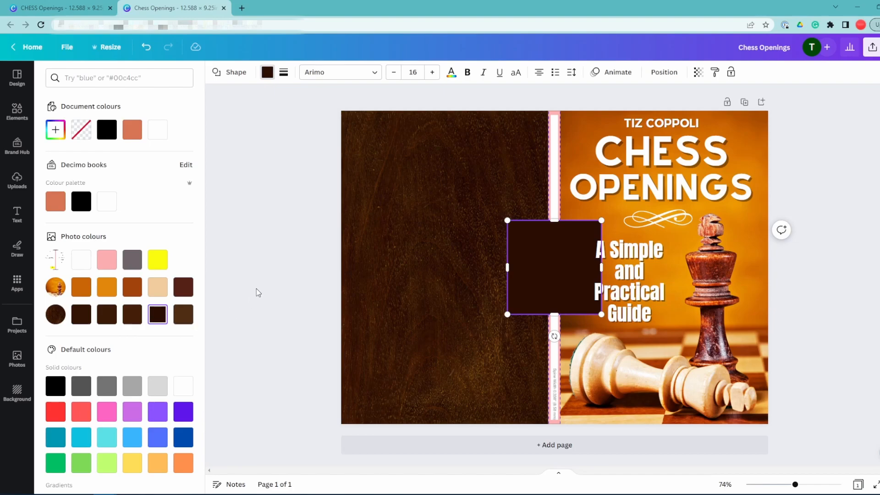
left_click(17, 112)
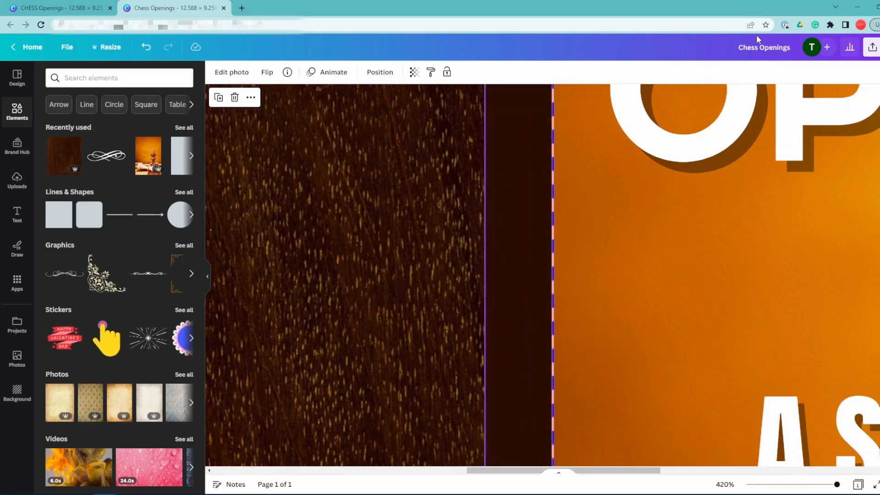
Fade the front cover photo with Transparency to check the spine strip against the fold lines, then restore it.
left_click(414, 71)
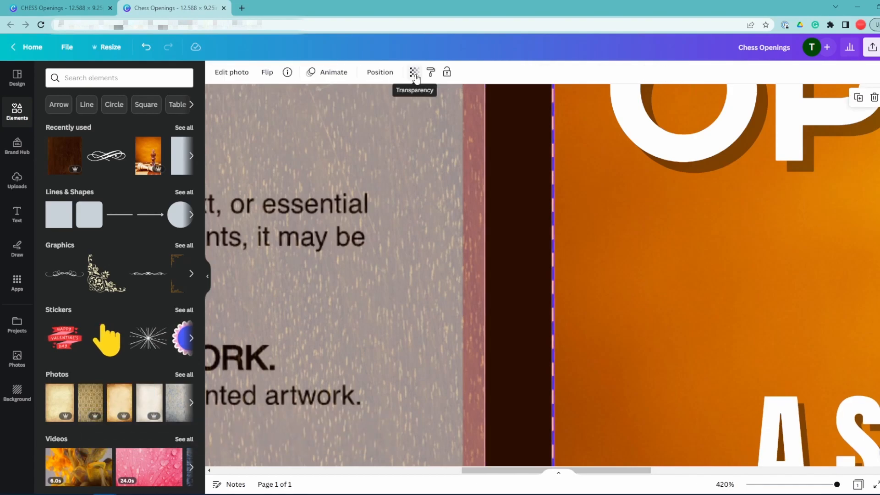
left_click(415, 72)
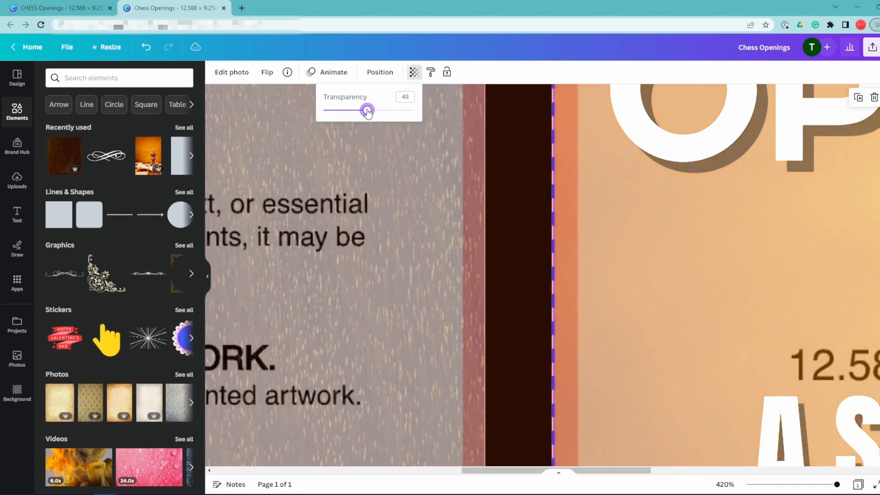
left_click(621, 245)
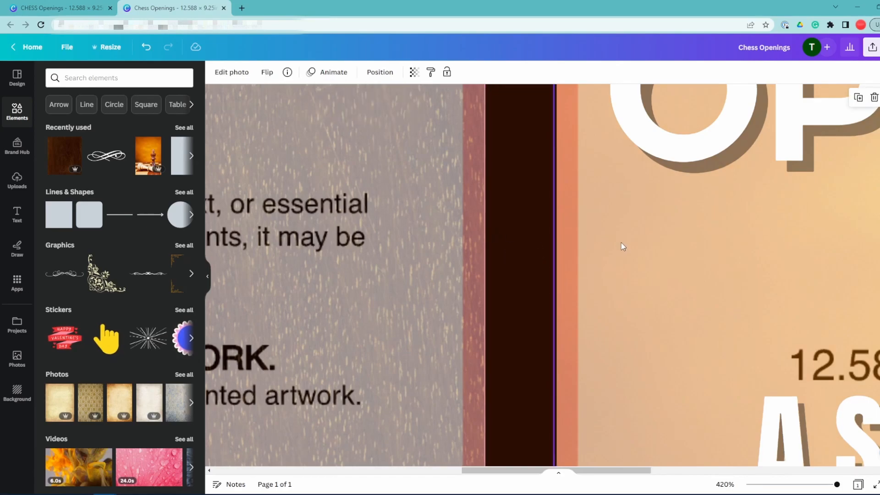
mouse_move(415, 71)
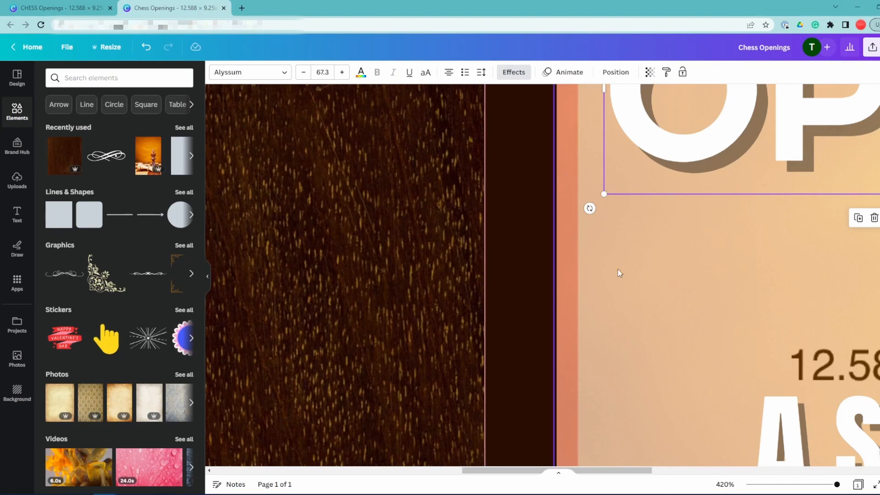
left_click(414, 72)
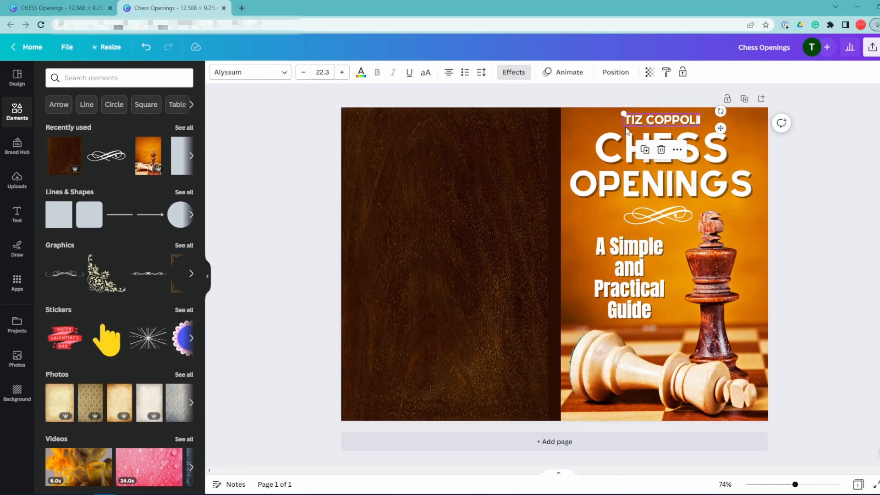
Place a rotated white CHESS OPENINGS title vertically along the spine strip.
left_click(441, 271)
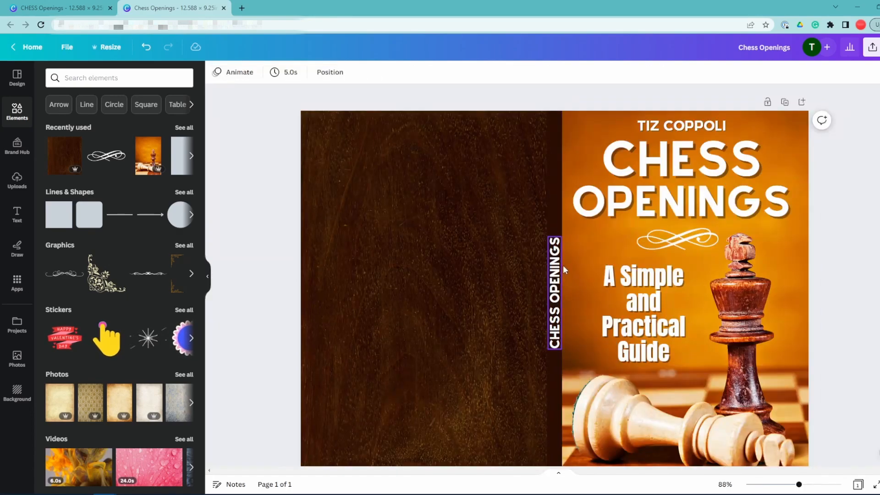
left_click(249, 256)
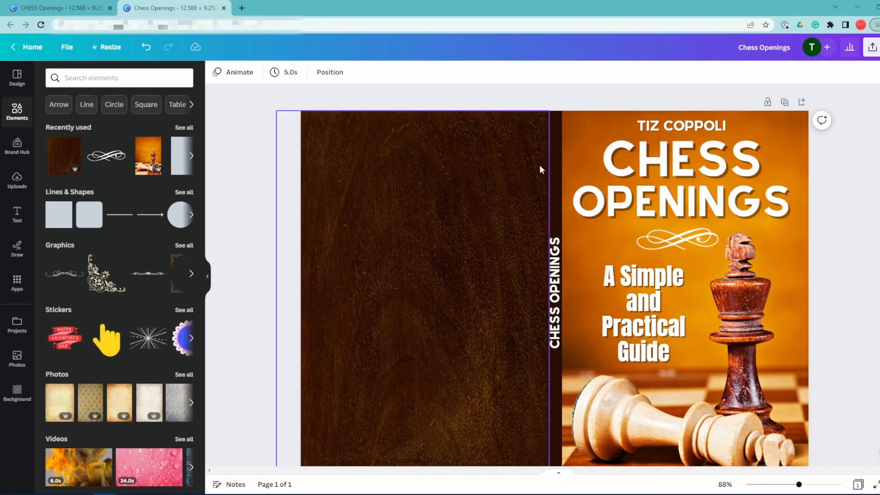
Add a dark brown rectangle to the upper back cover and bring up its colour choices.
left_click(559, 292)
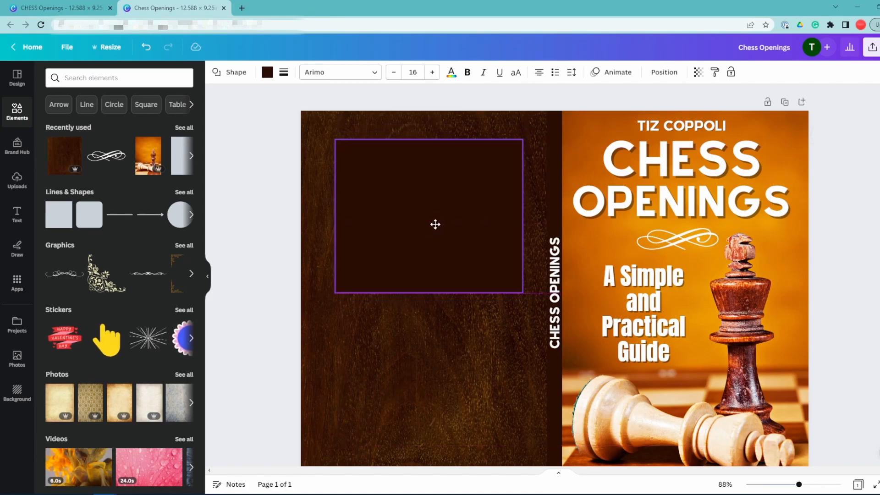
left_click(435, 224)
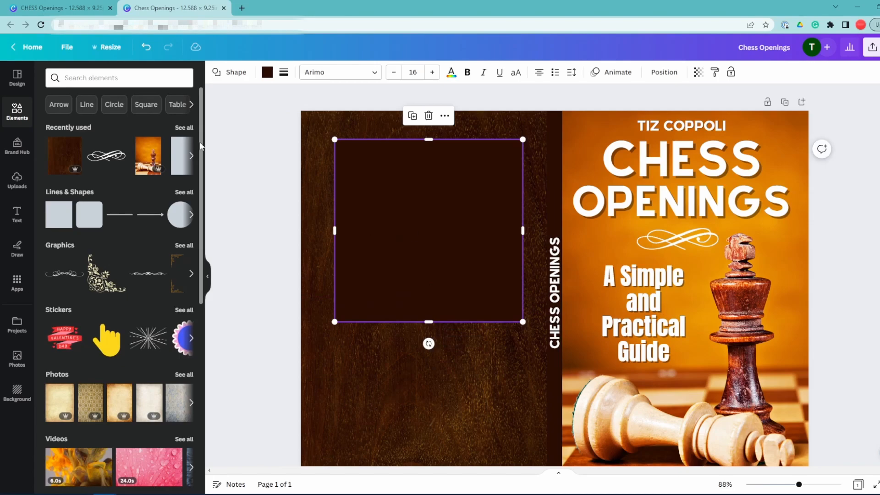
mouse_move(267, 76)
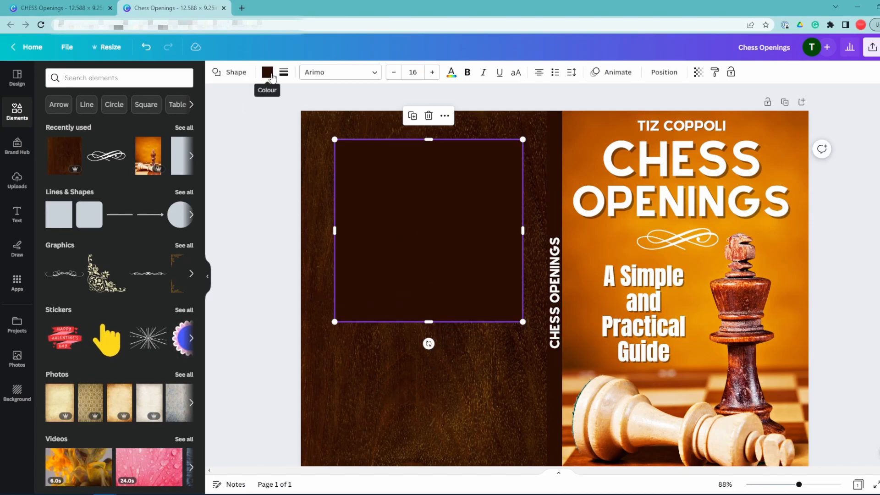
left_click(267, 71)
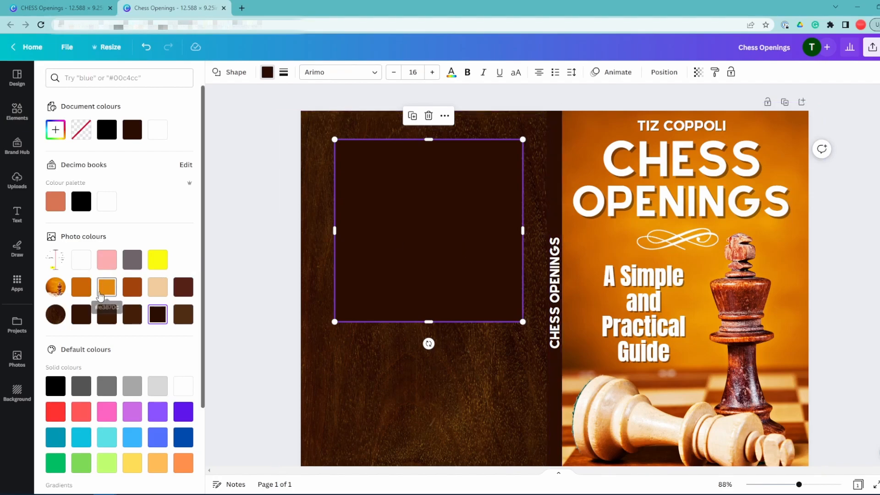
Recolour the back-cover rectangle to burnt orange from the photo colours.
left_click(81, 287)
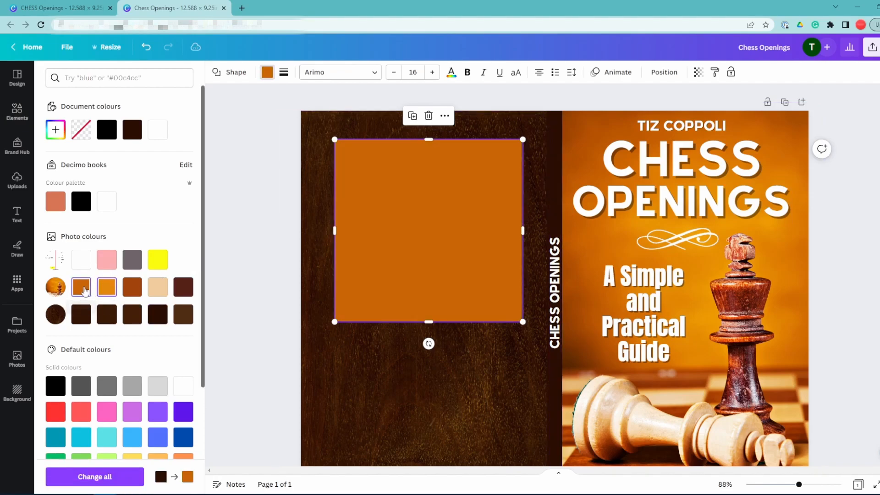
mouse_move(106, 287)
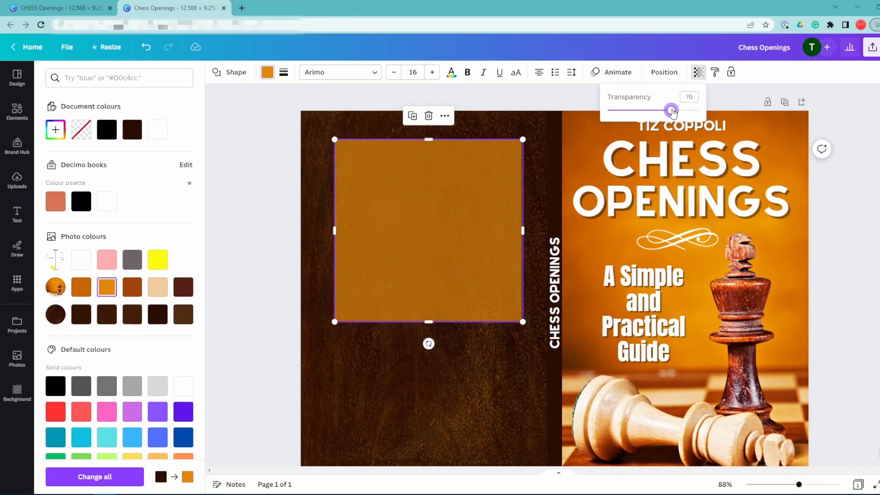
mouse_move(283, 72)
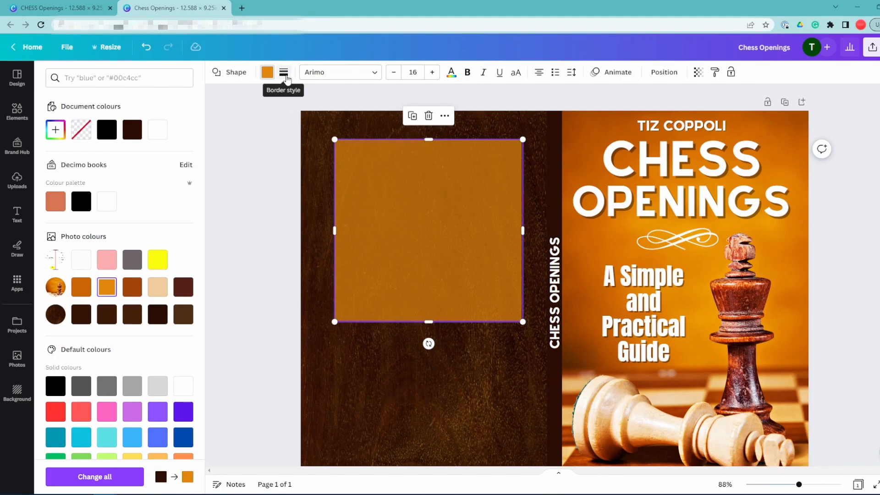
Give the orange blurb box a thickened dashed white border.
left_click(283, 72)
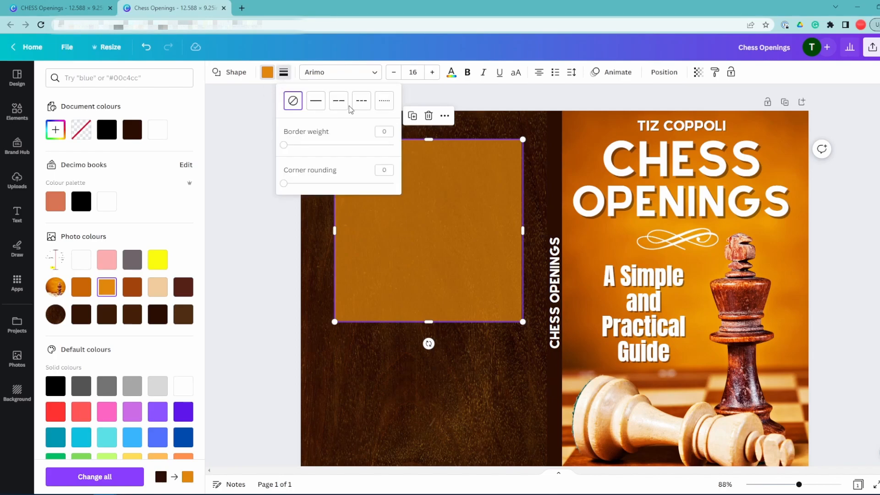
left_click(339, 101)
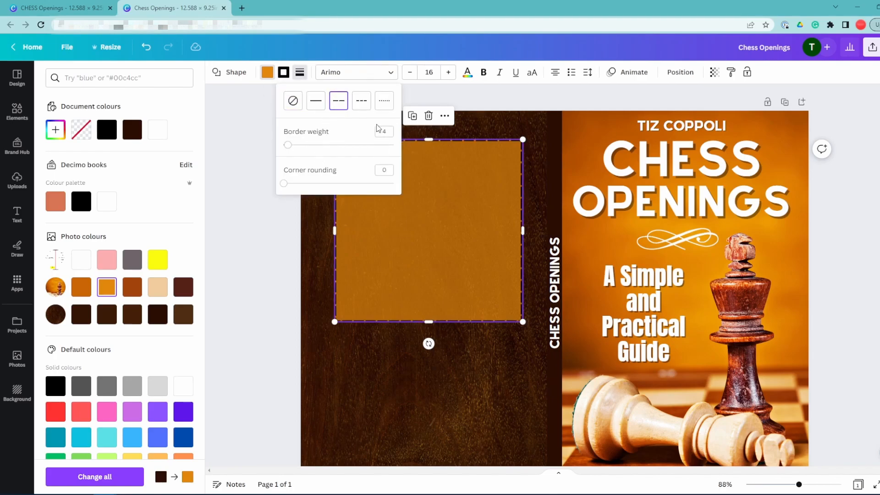
left_click_drag(284, 183, 292, 184)
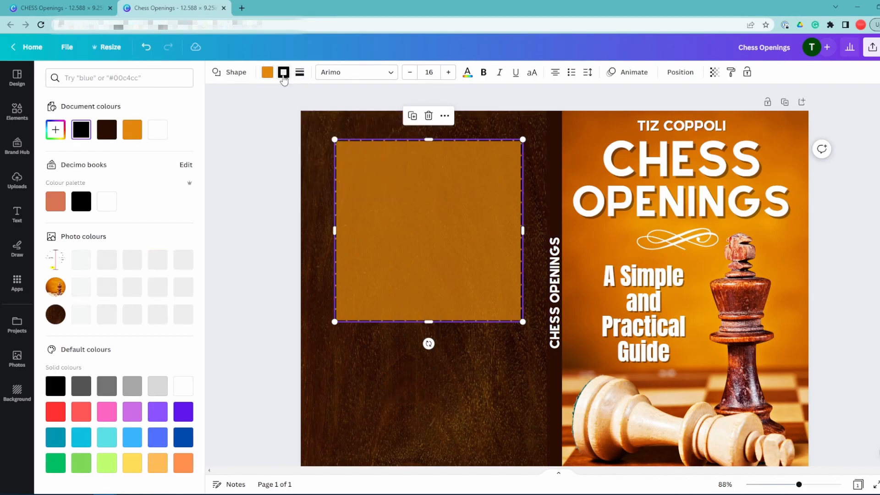
left_click(299, 72)
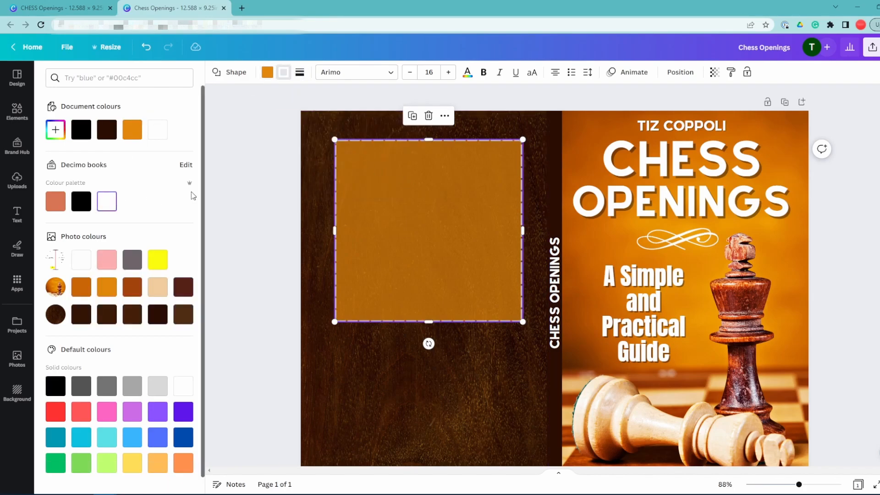
left_click(17, 112)
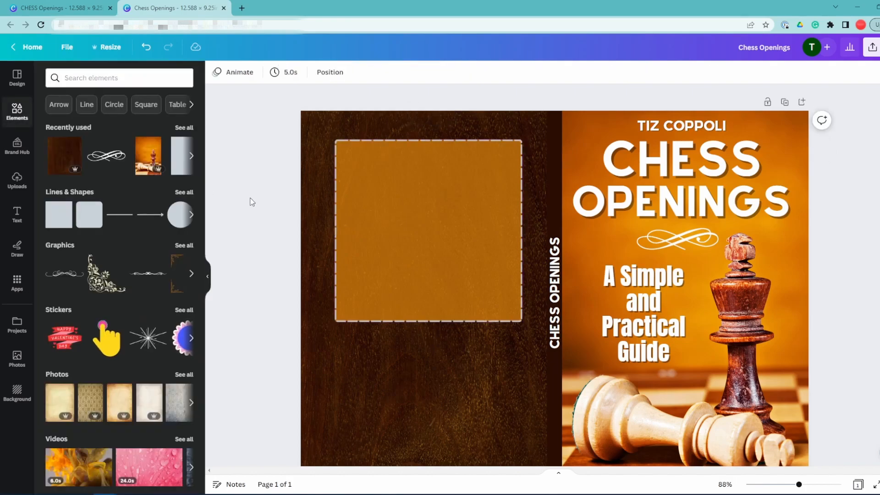
Add a white CHESS OPENINGS heading atop the orange box with the flourish ornament beneath it.
left_click(682, 159)
type("CHESS OPEN")
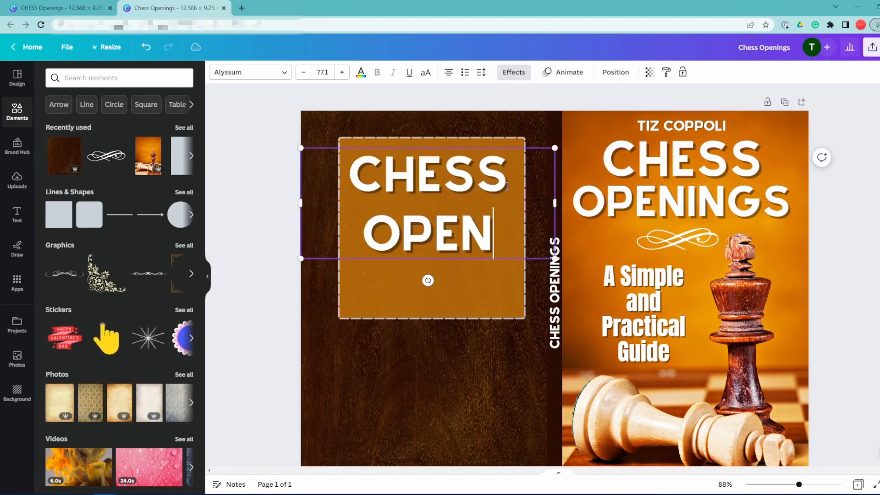
type("INGS")
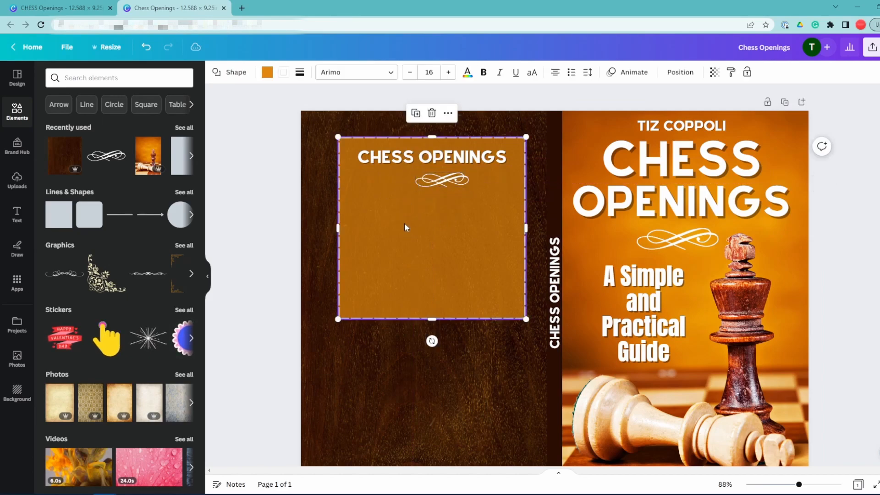
left_click(442, 179)
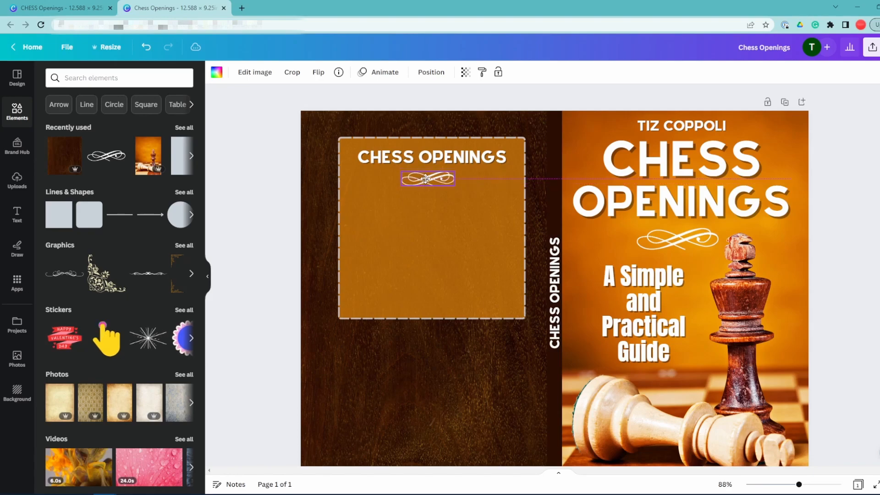
Insert a quote text combination, replace it with the chess-openings blurb and remove the author line.
left_click(16, 215)
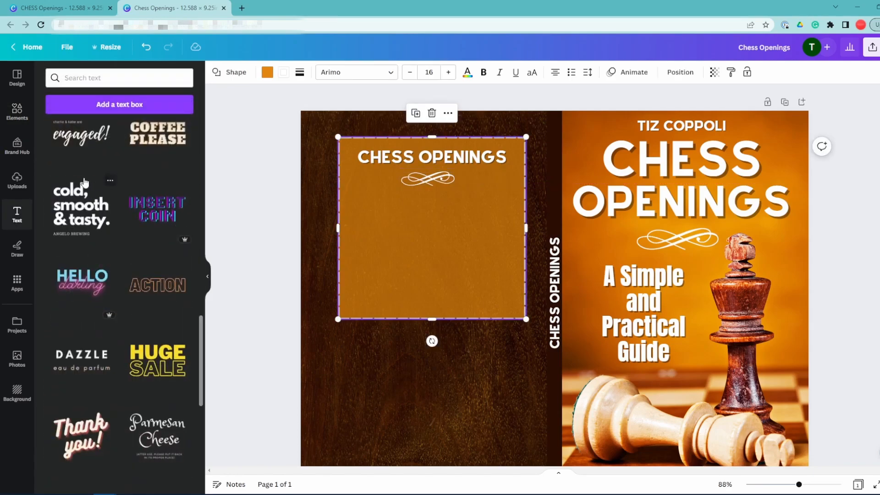
scroll("up", 3)
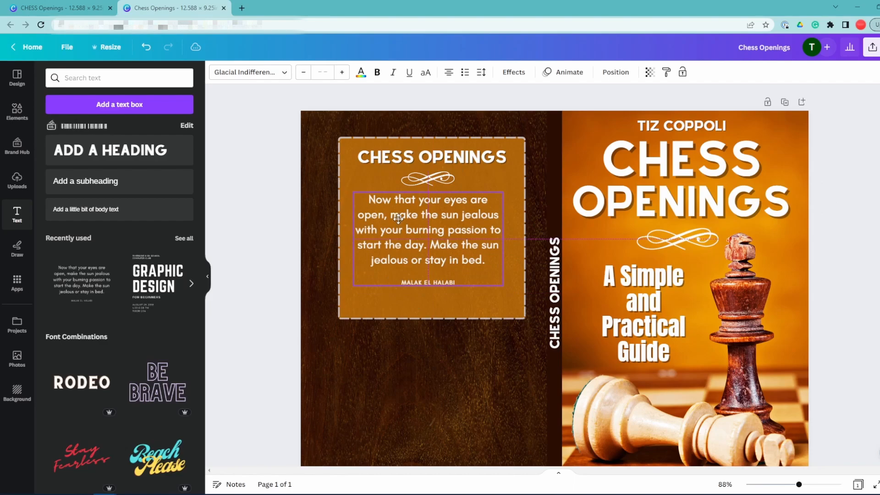
left_click(428, 229)
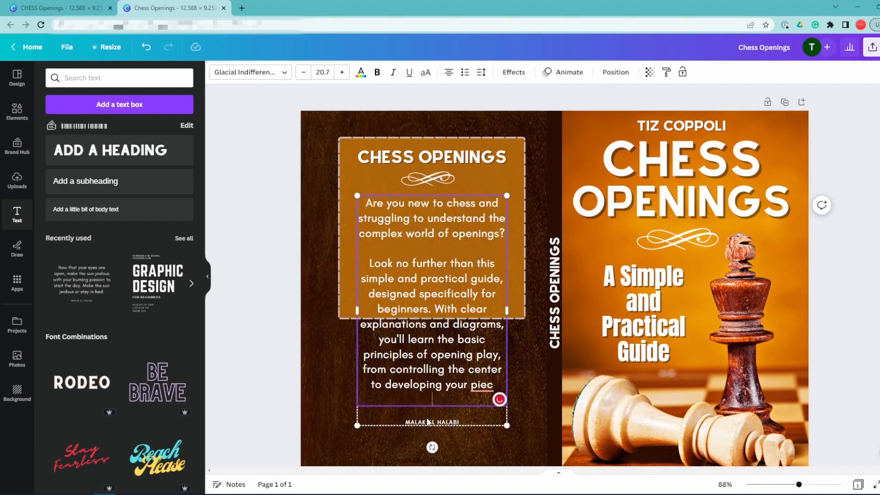
left_click(431, 422)
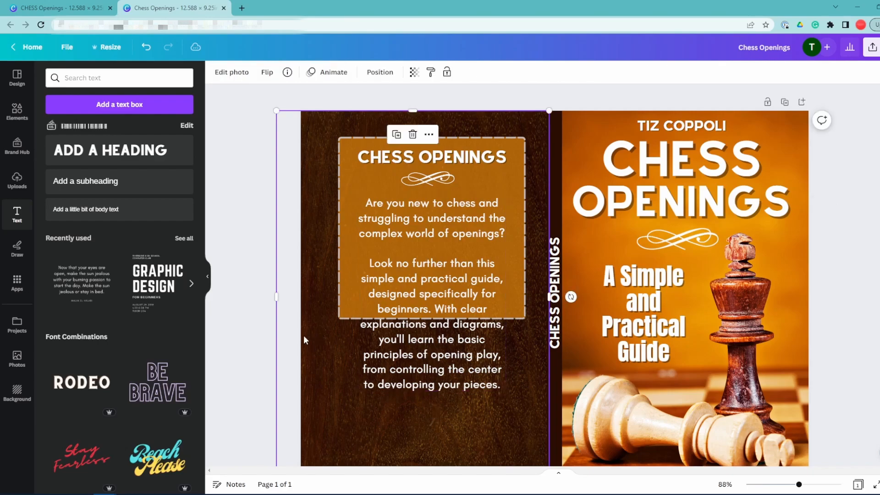
Justify the blurb paragraph and resize its text box to sit inside the orange box.
left_click(431, 281)
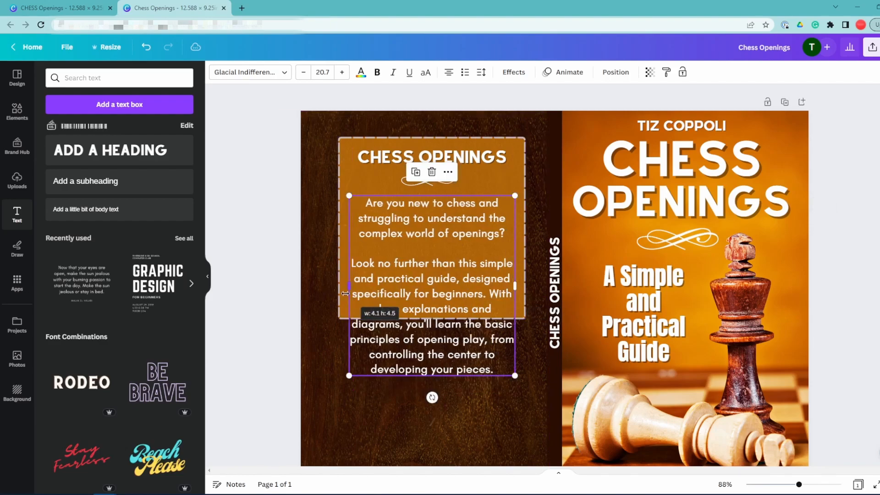
left_click(448, 72)
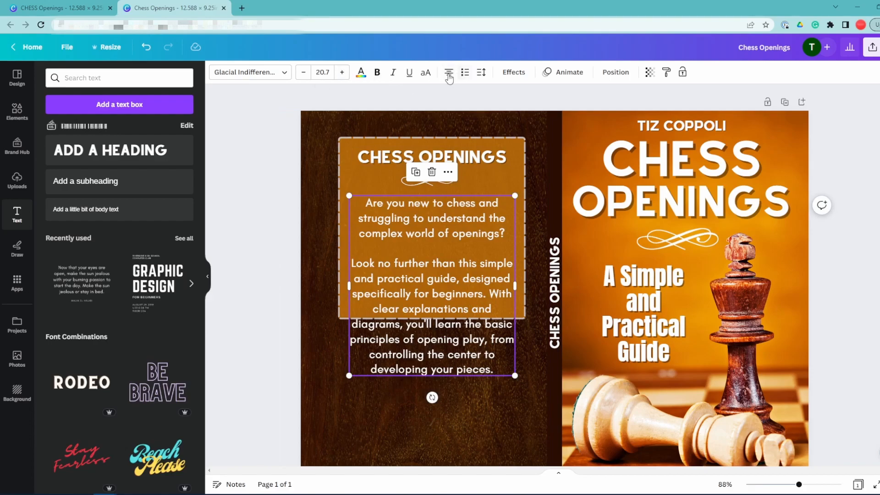
left_click(448, 71)
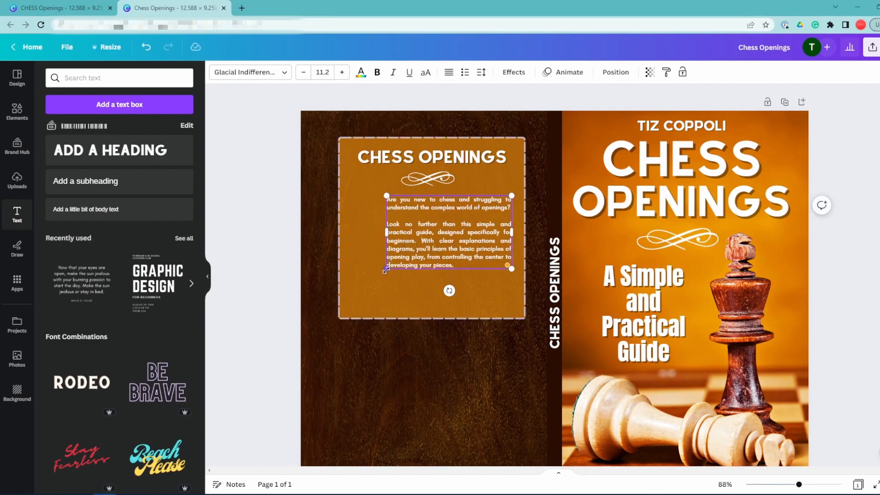
left_click(342, 72)
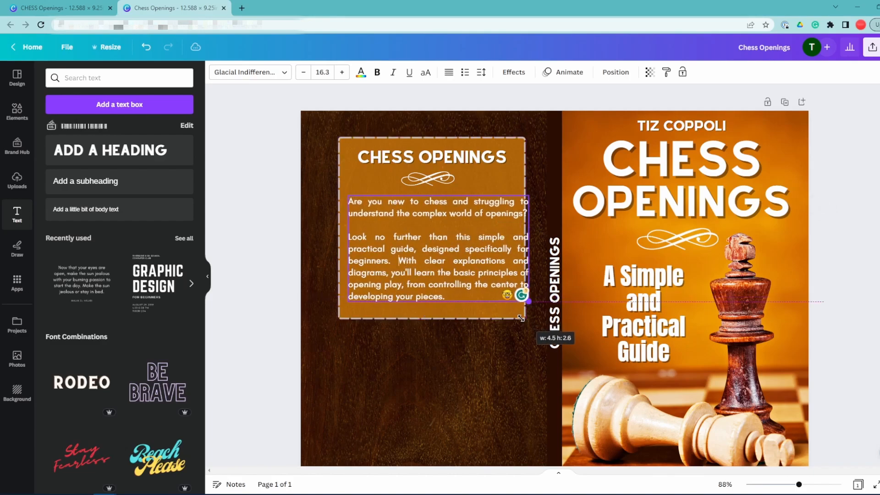
left_click(479, 350)
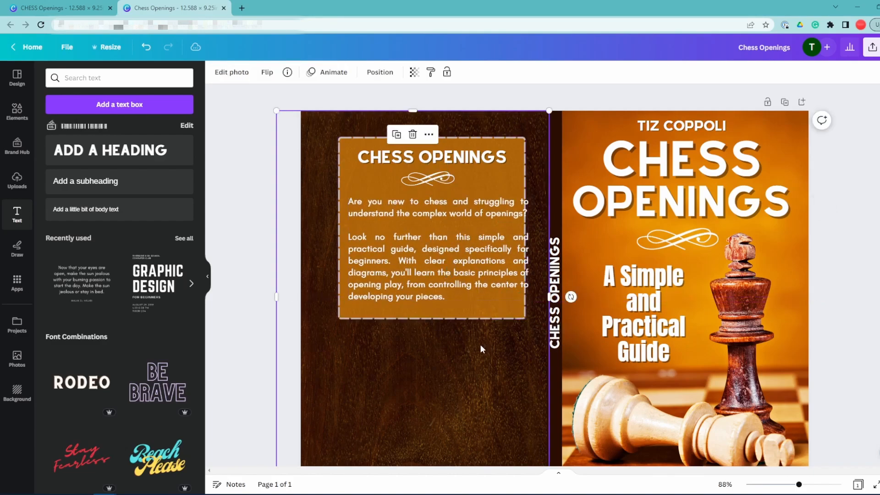
left_click(432, 249)
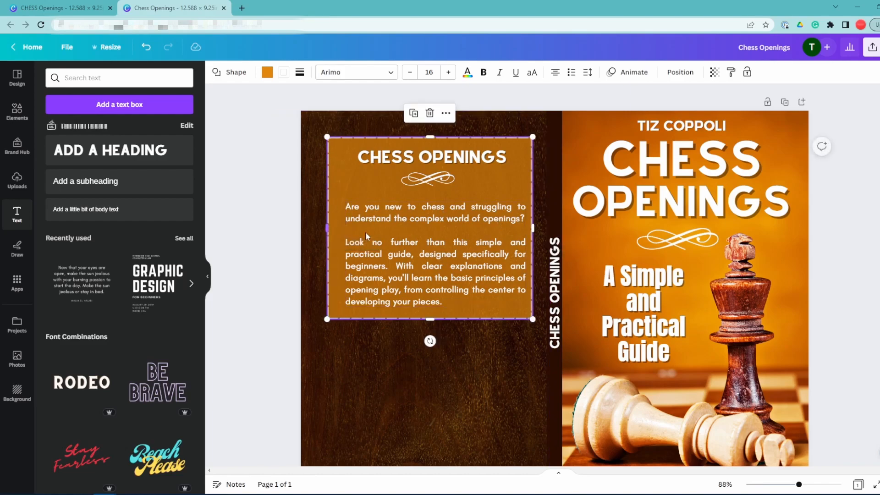
left_click(429, 394)
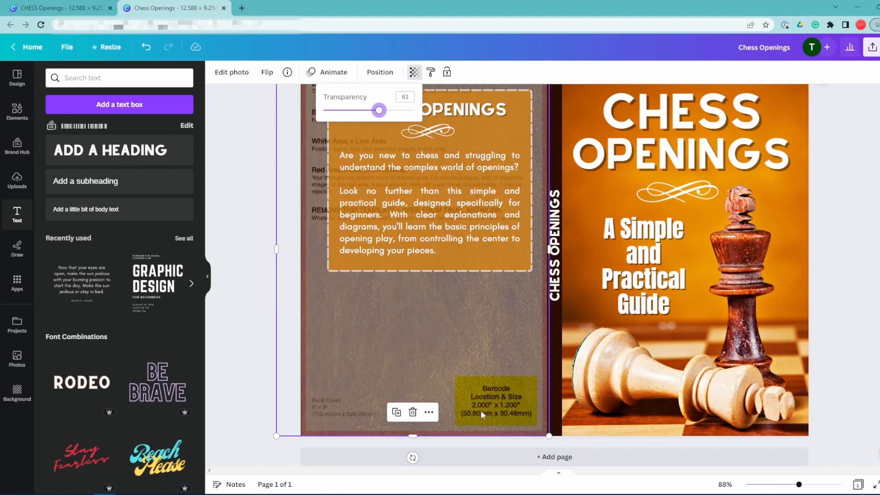
mouse_move(374, 407)
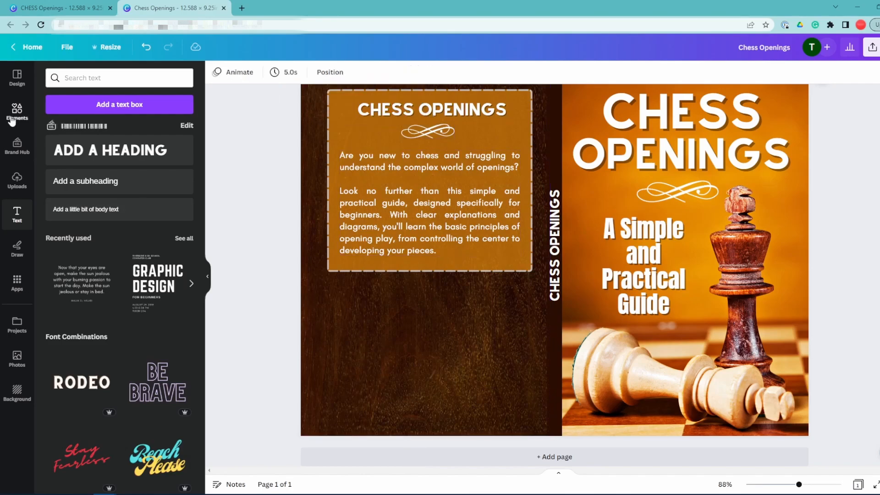
Search Elements for 'chess' and filter the results to Graphics only.
left_click(16, 111)
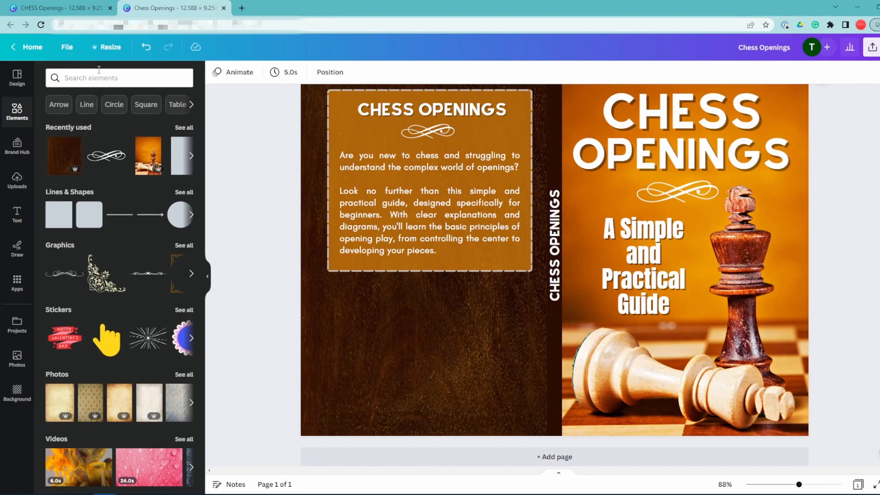
type("chess")
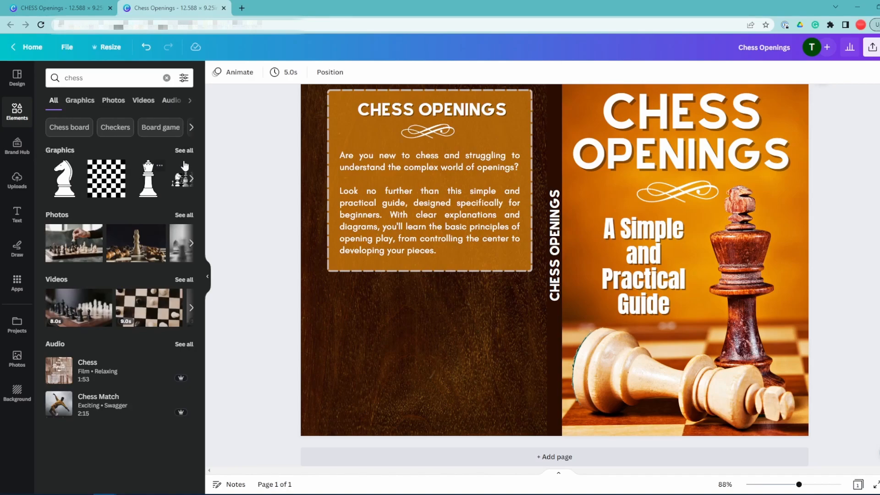
left_click(79, 101)
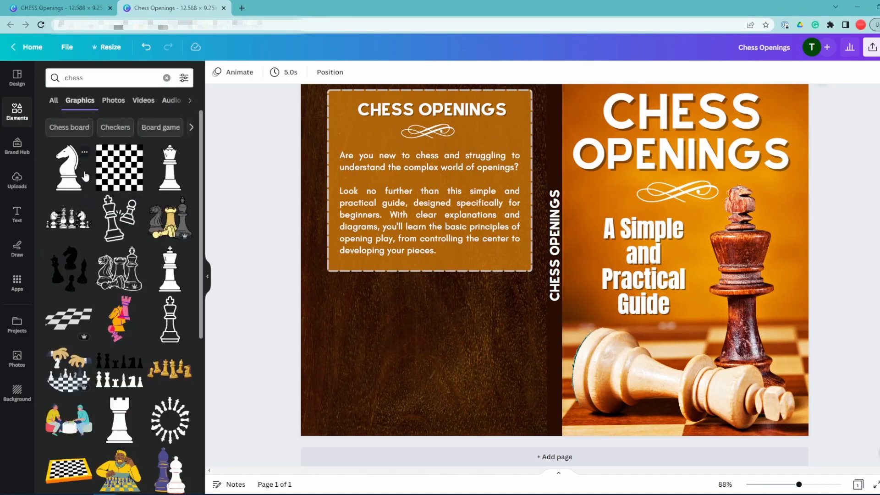
mouse_move(100, 382)
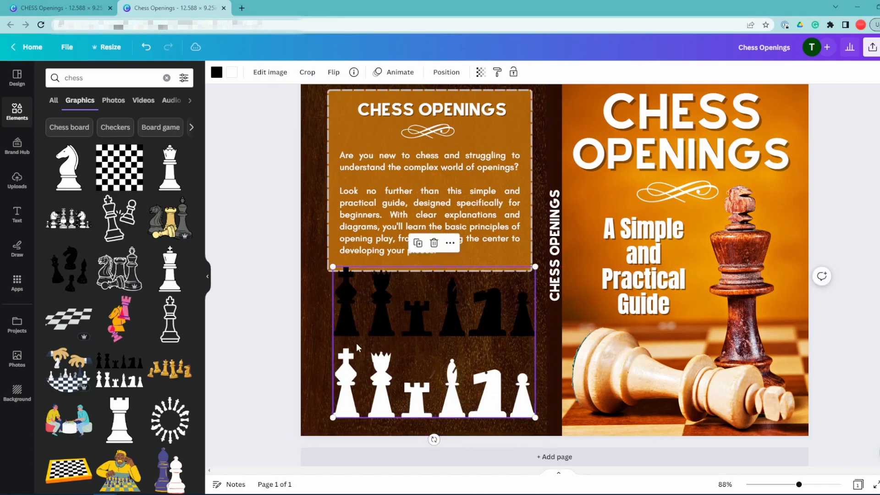
mouse_move(411, 342)
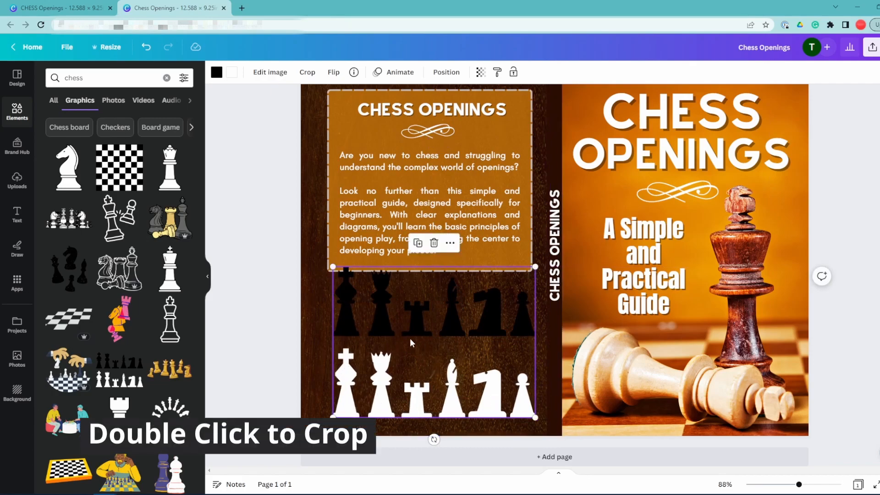
Crop the chess graphic down to the row of white pieces and confirm.
double_click(410, 342)
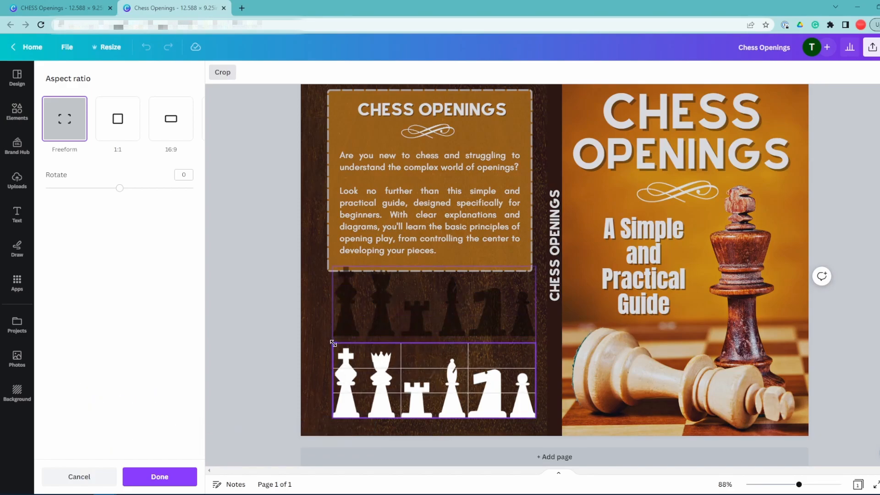
left_click(159, 477)
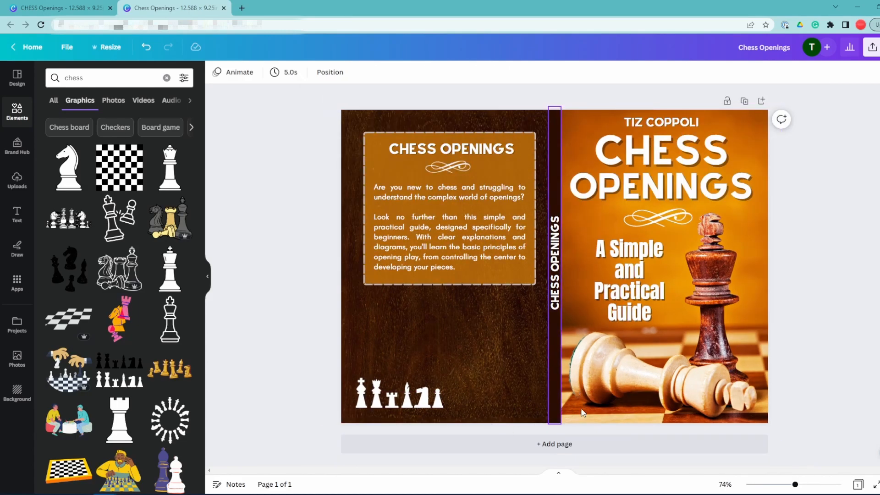
left_click(444, 347)
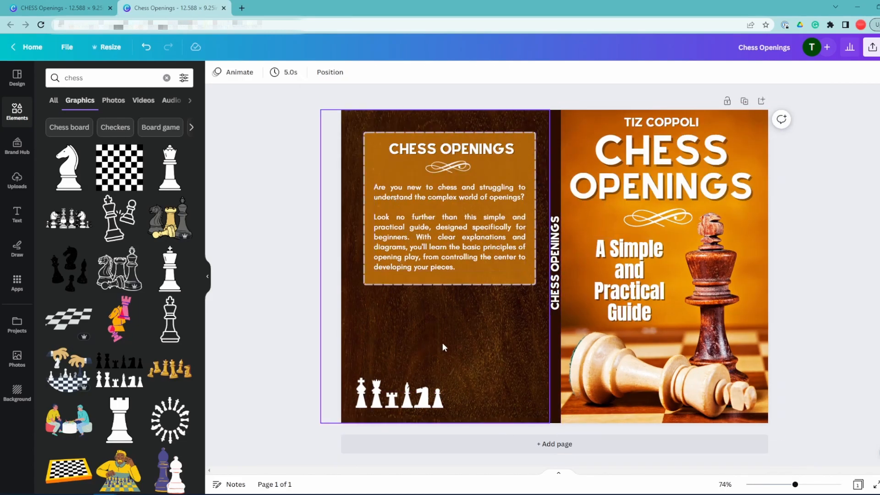
left_click(67, 47)
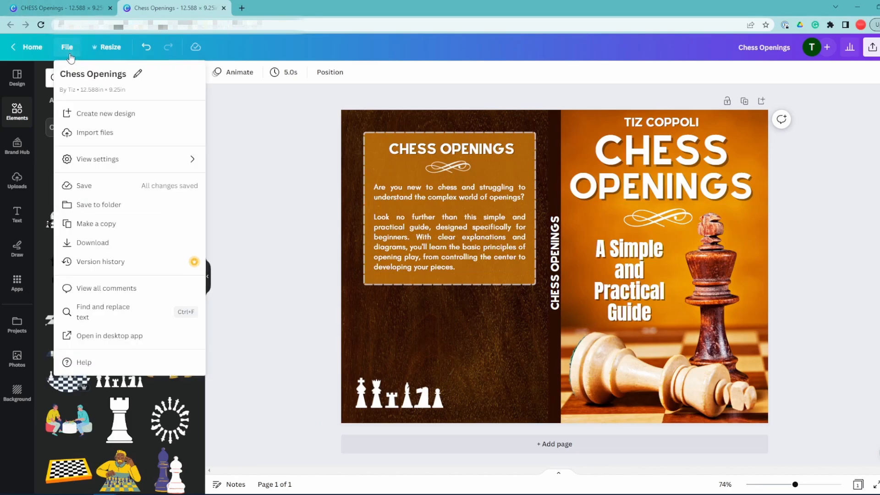
mouse_move(92, 242)
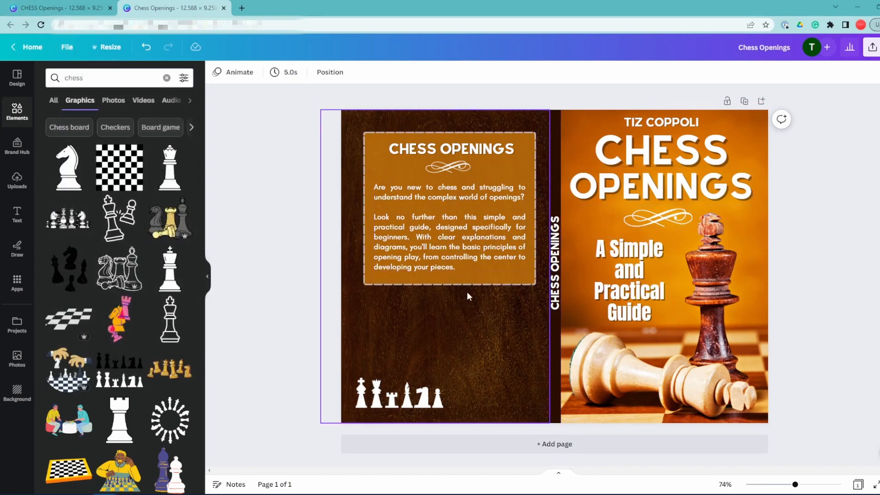
left_click(221, 261)
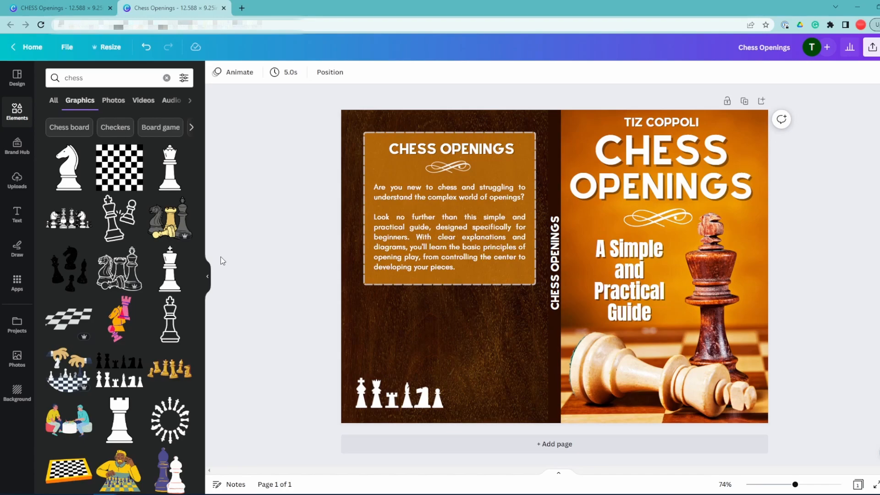
left_click(660, 187)
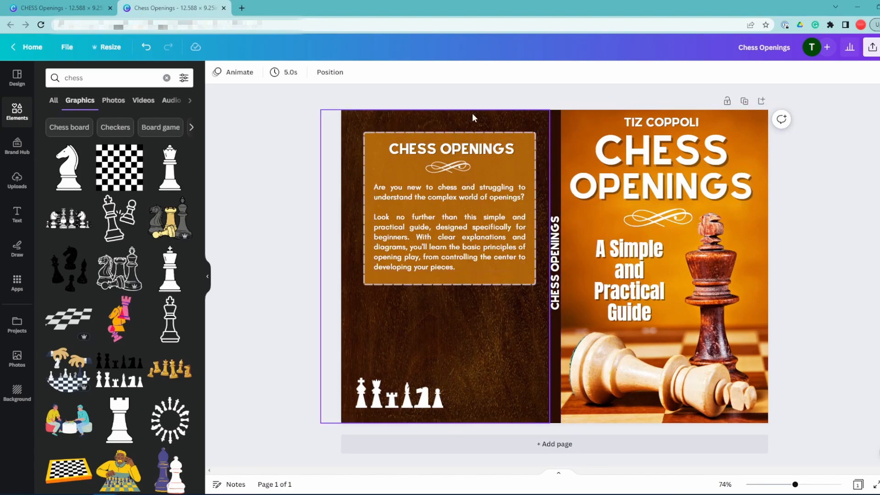
left_click(223, 151)
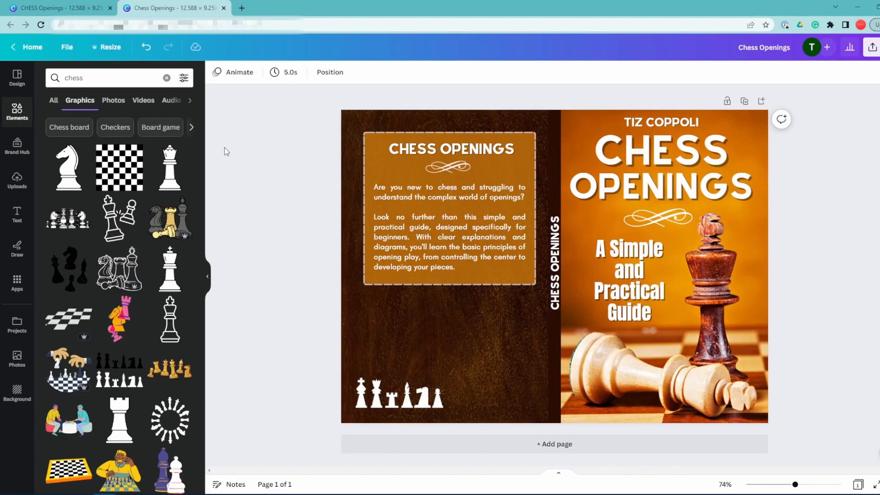